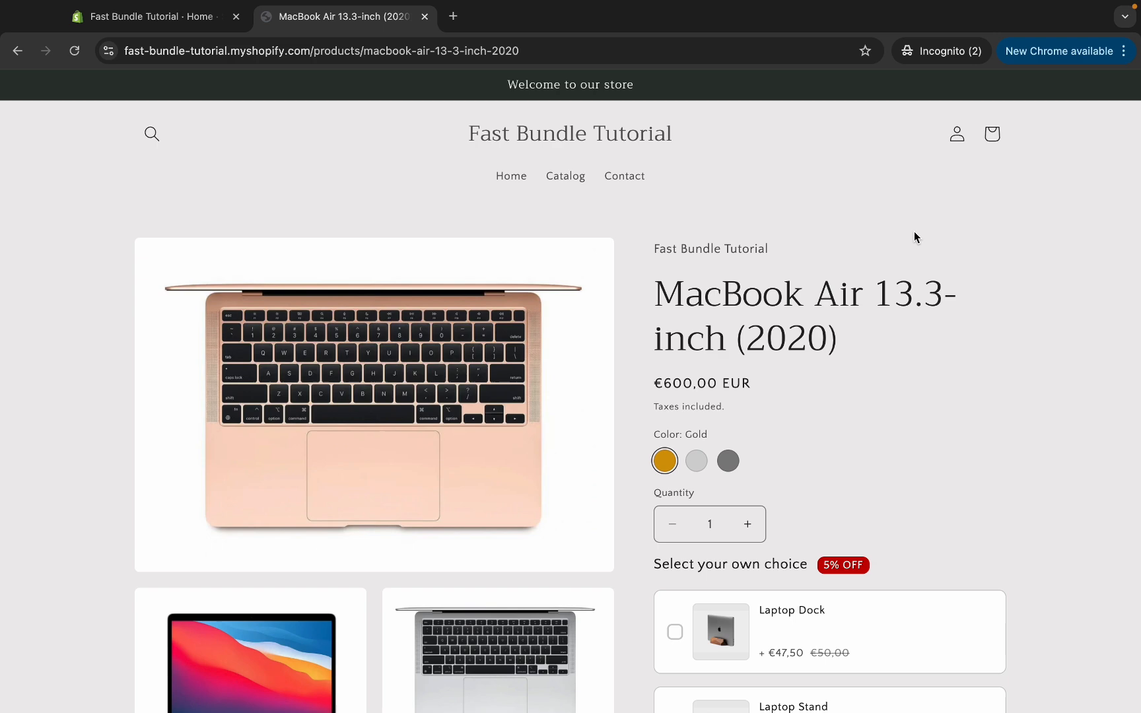
- Add the MacBook Air with the Laptop Dock and Laptop Stand add-ons to the cart, subtotal €742.50
scroll("down", 3)
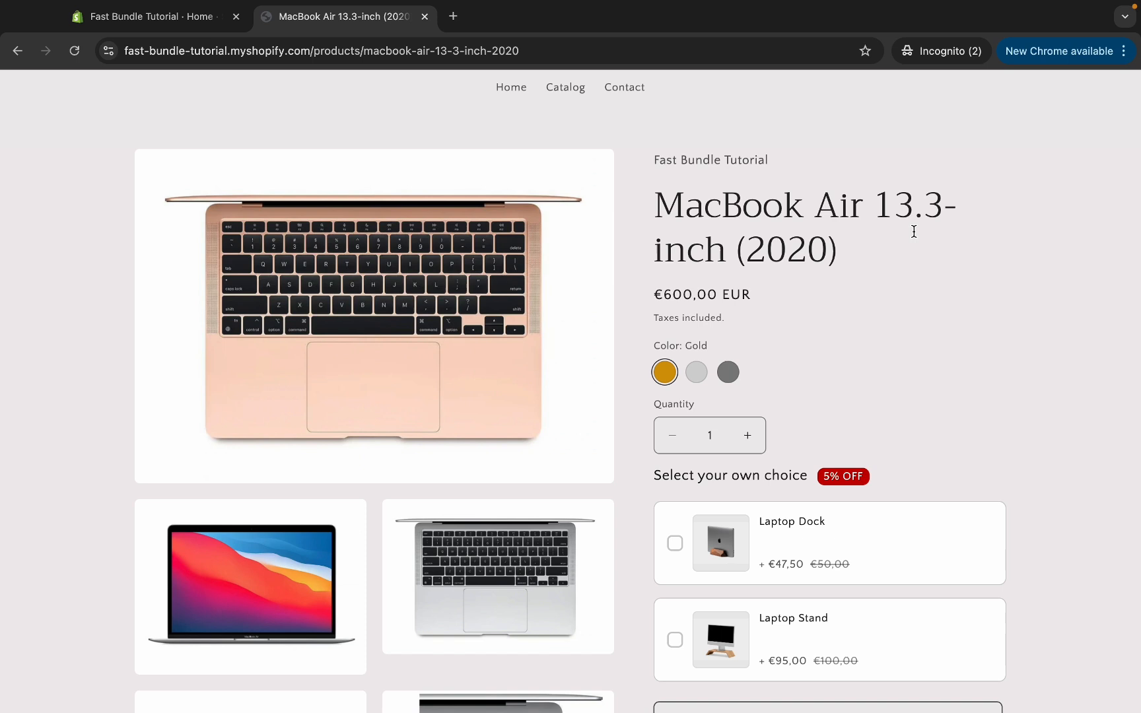
mouse_move(817, 215)
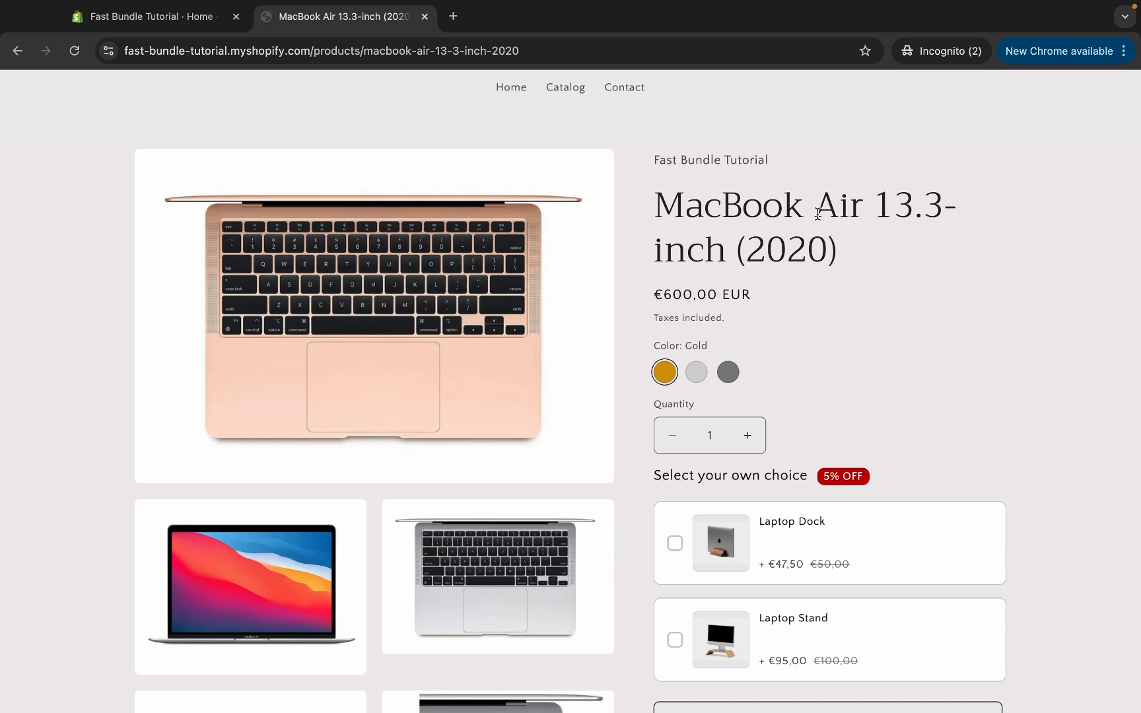
scroll("down", 3)
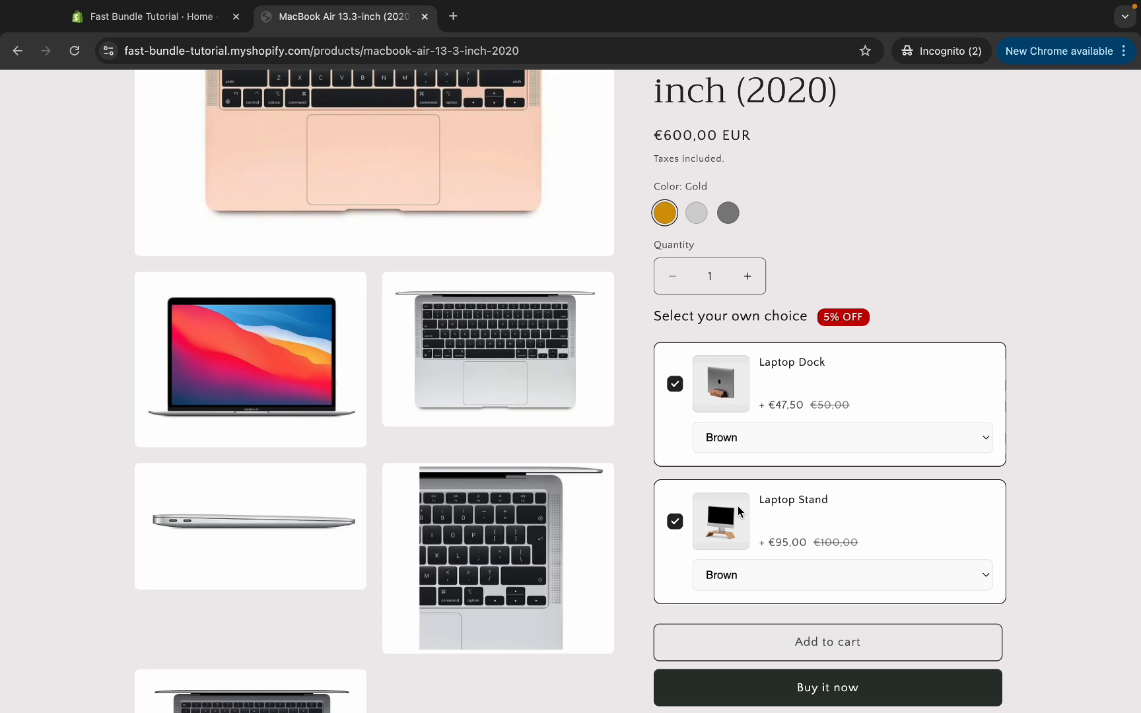
mouse_move(787, 592)
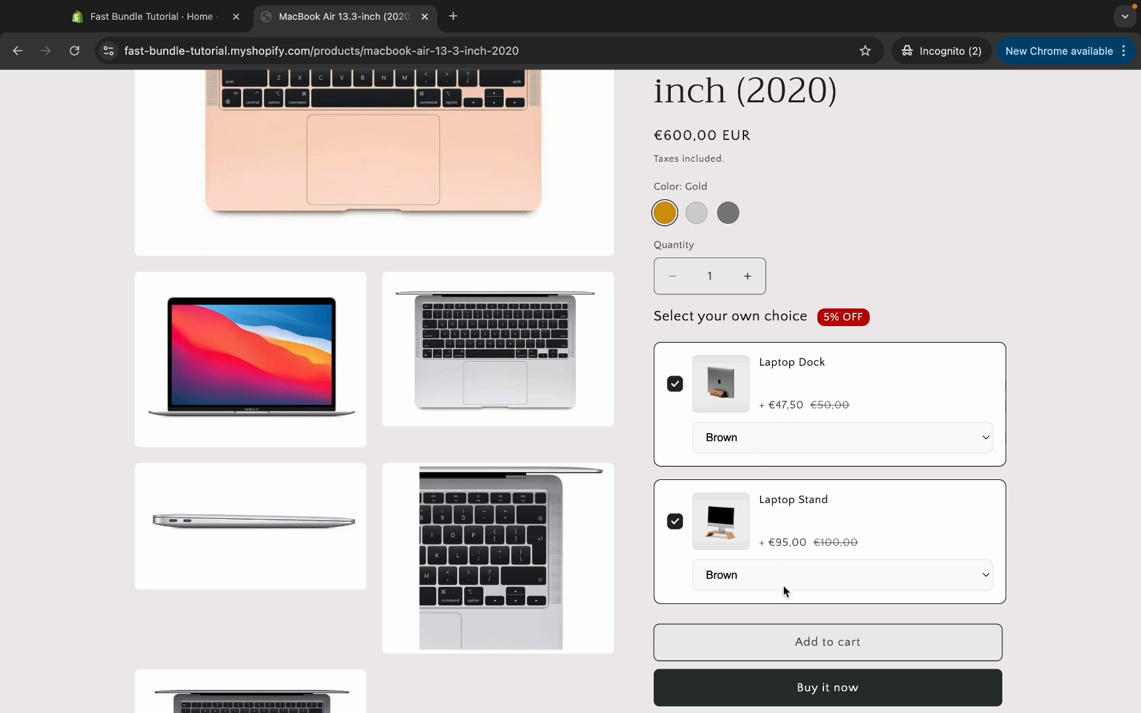
mouse_move(813, 641)
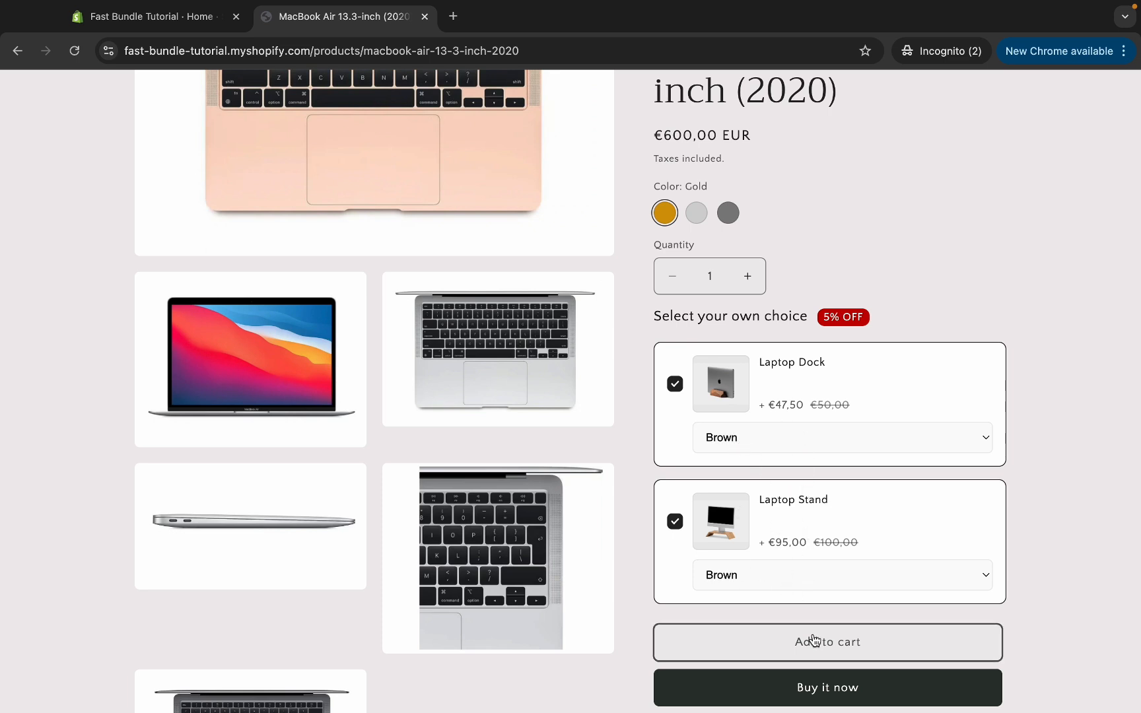
left_click(826, 642)
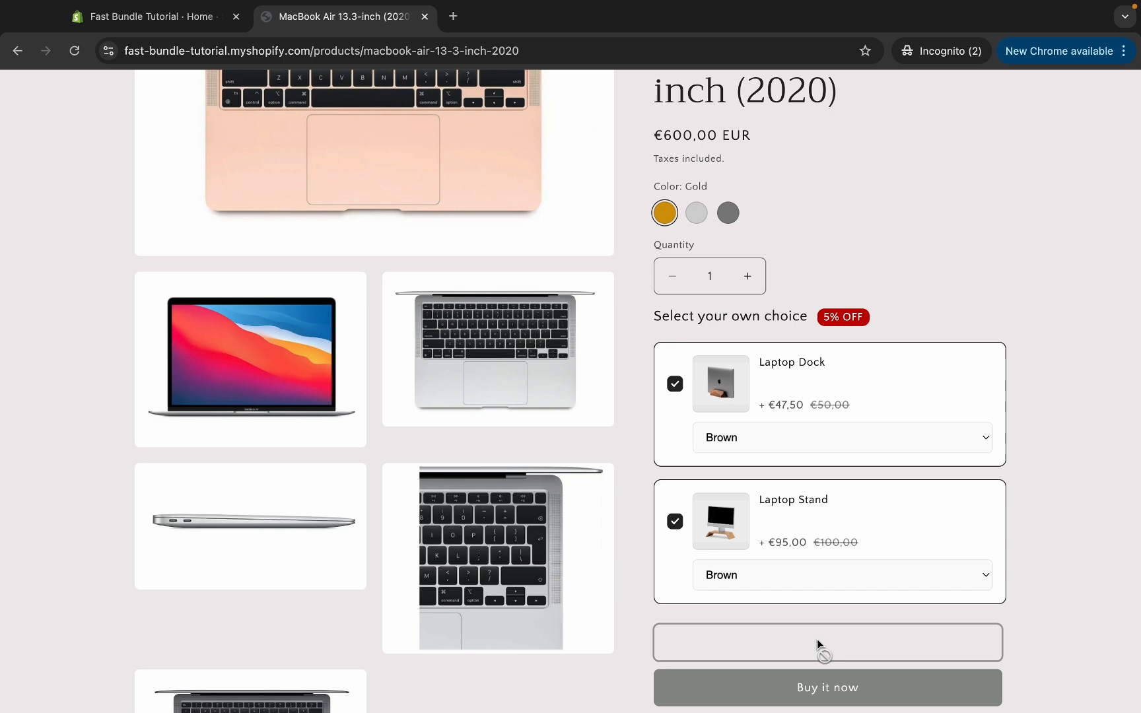
left_click(828, 643)
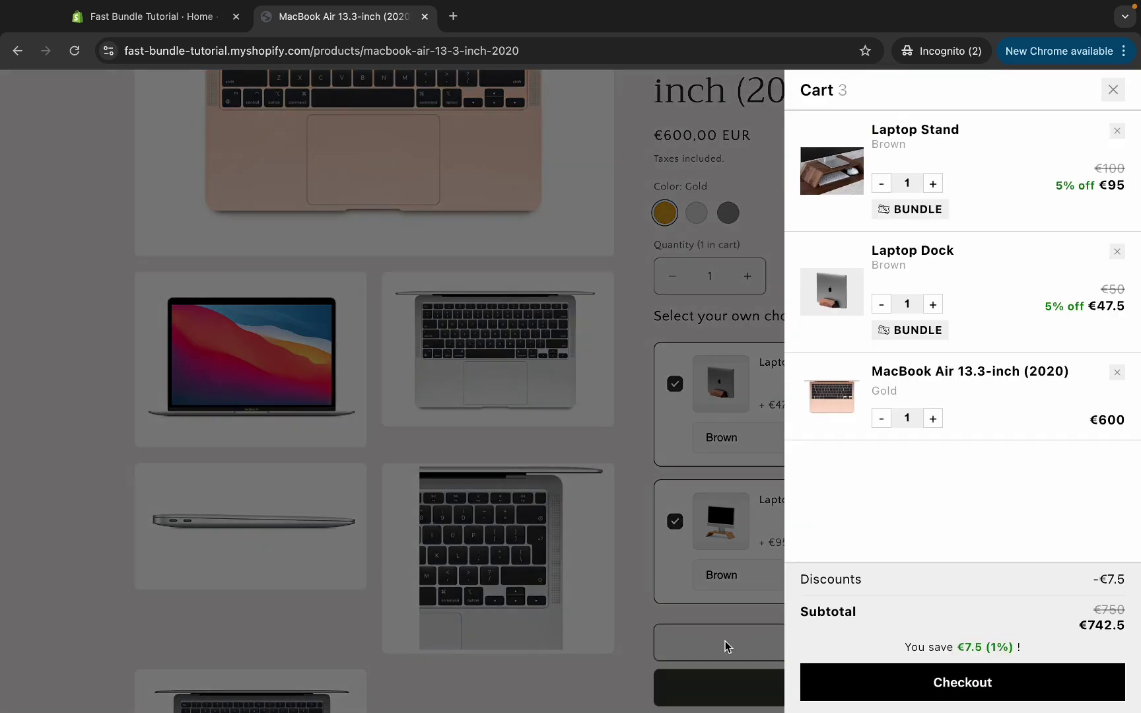
mouse_move(1008, 421)
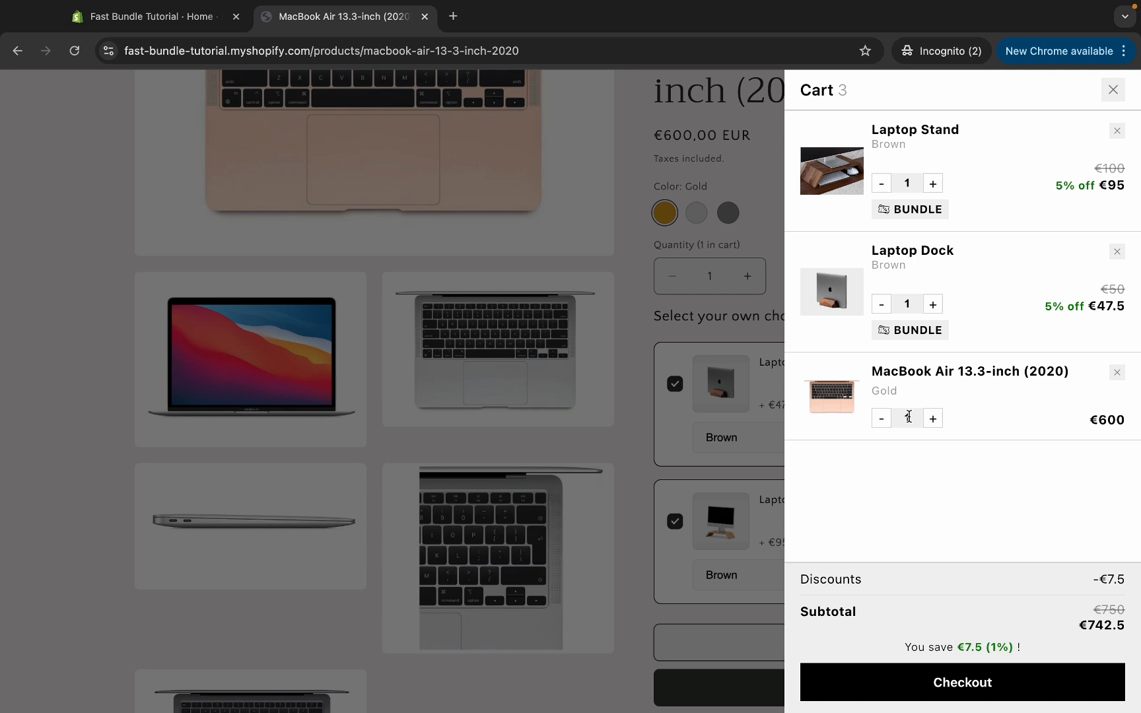
mouse_move(993, 687)
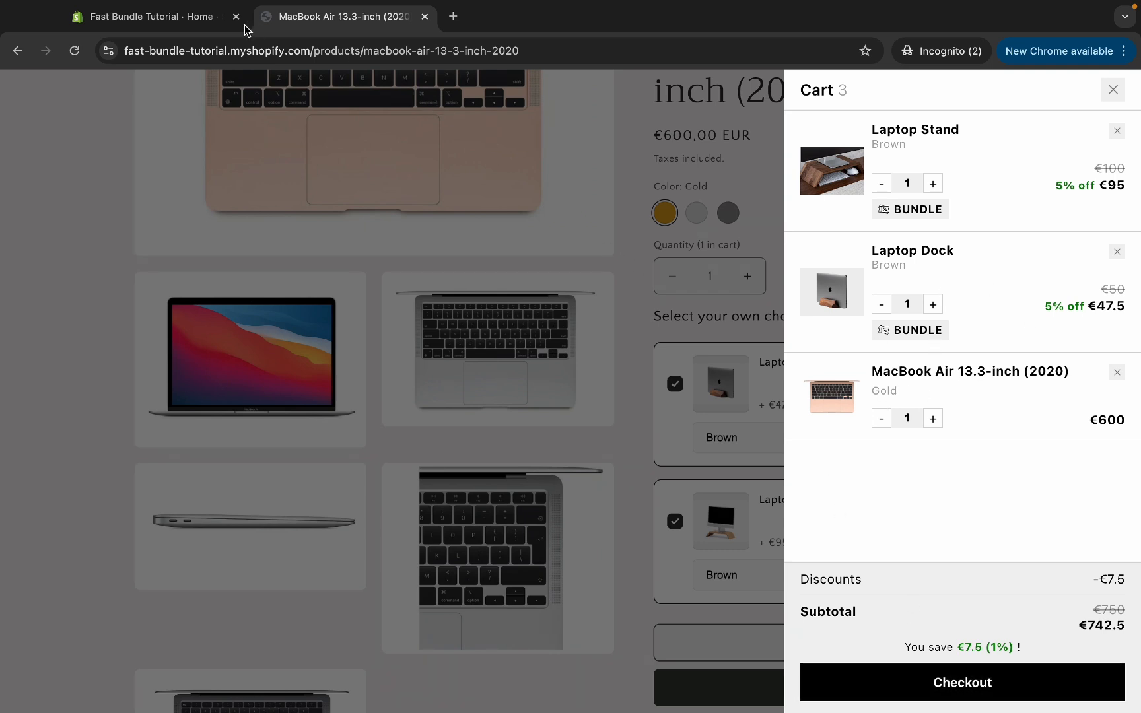
- From the store admin, start a new Fast Bundle bundle and reach the bundle-type list
left_click(152, 17)
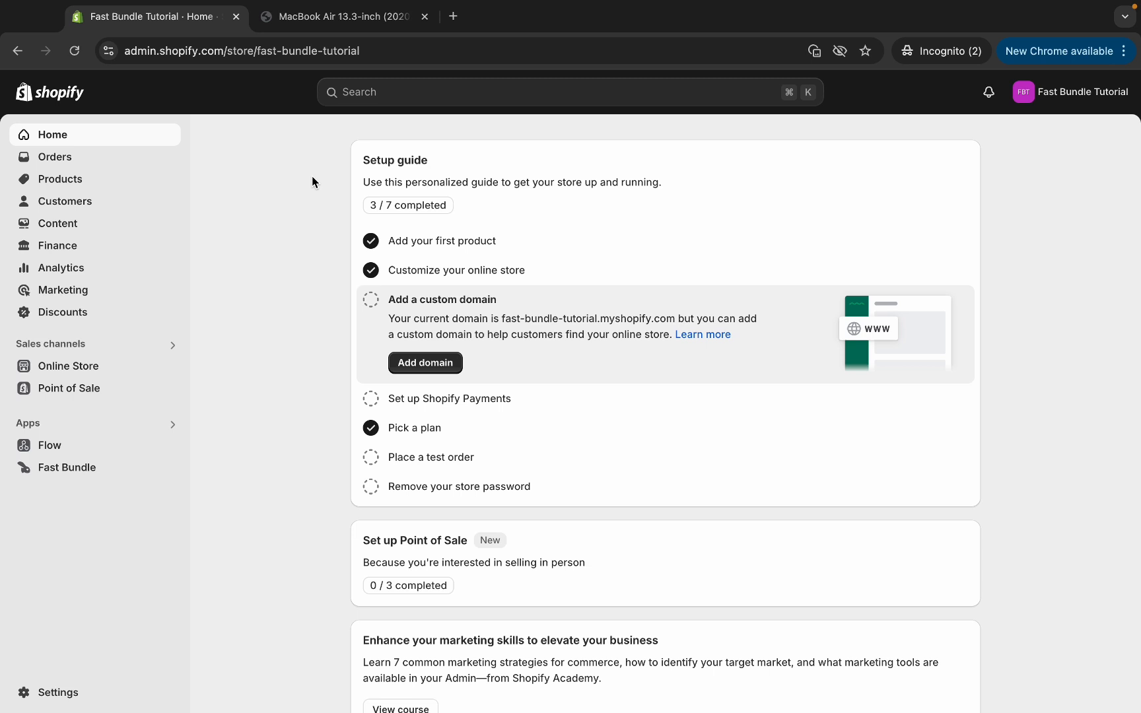
mouse_move(239, 173)
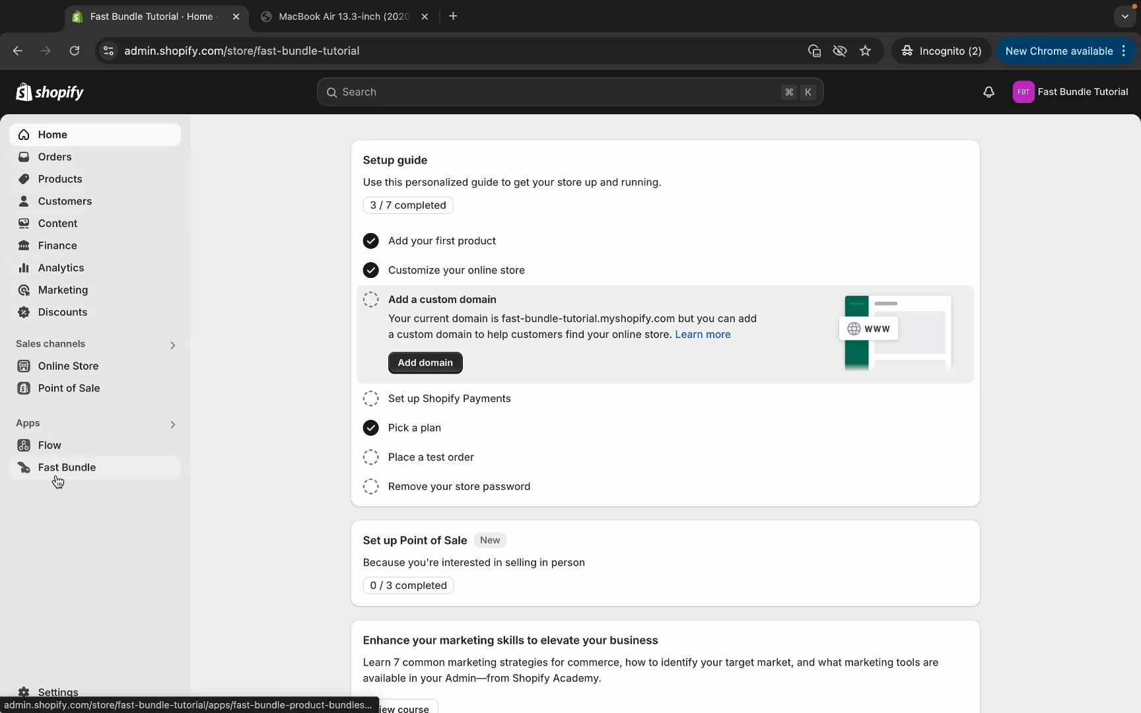
left_click(68, 467)
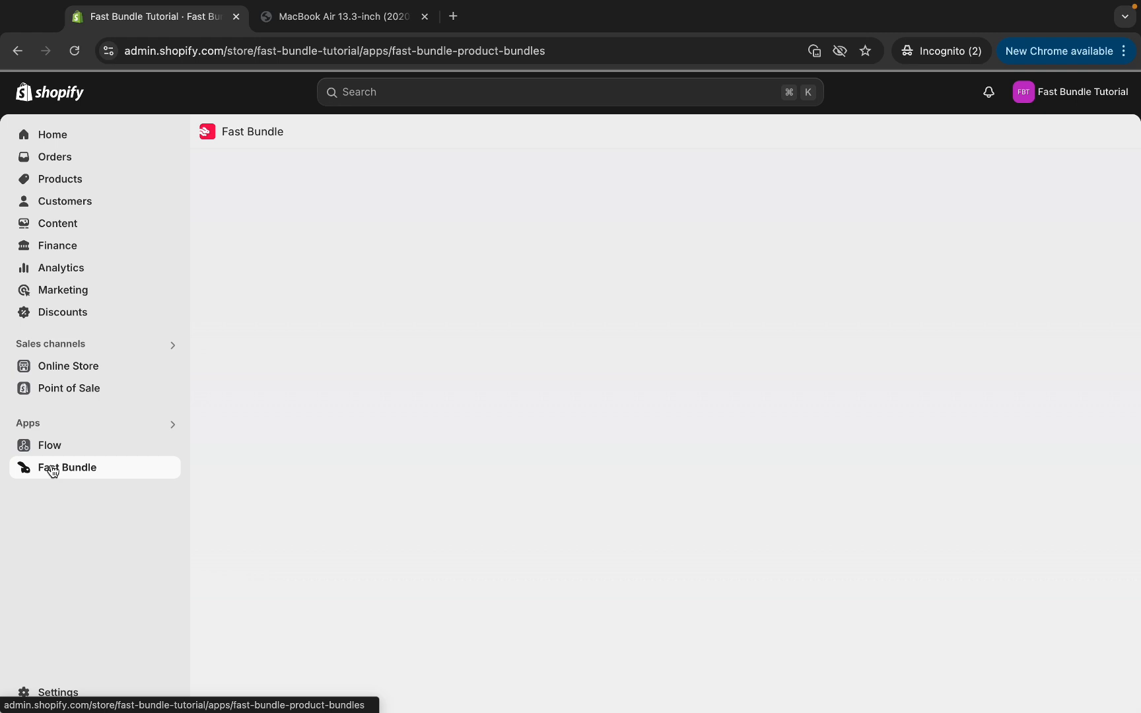
left_click(69, 468)
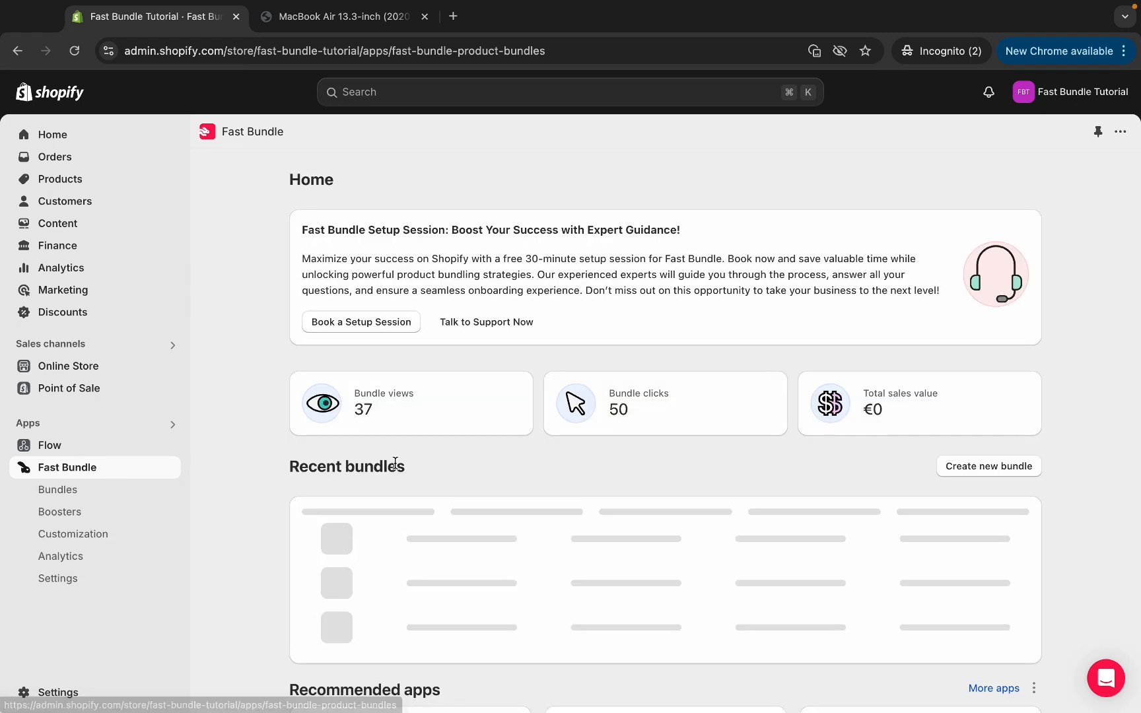
left_click(987, 467)
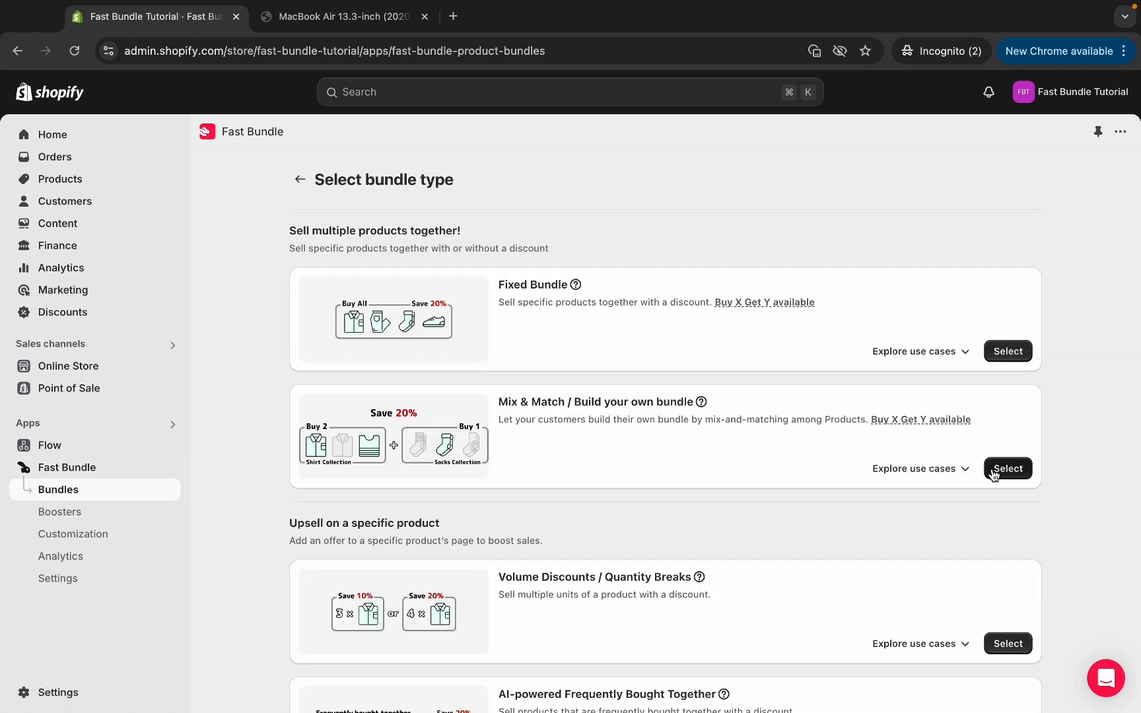
scroll("down", 3)
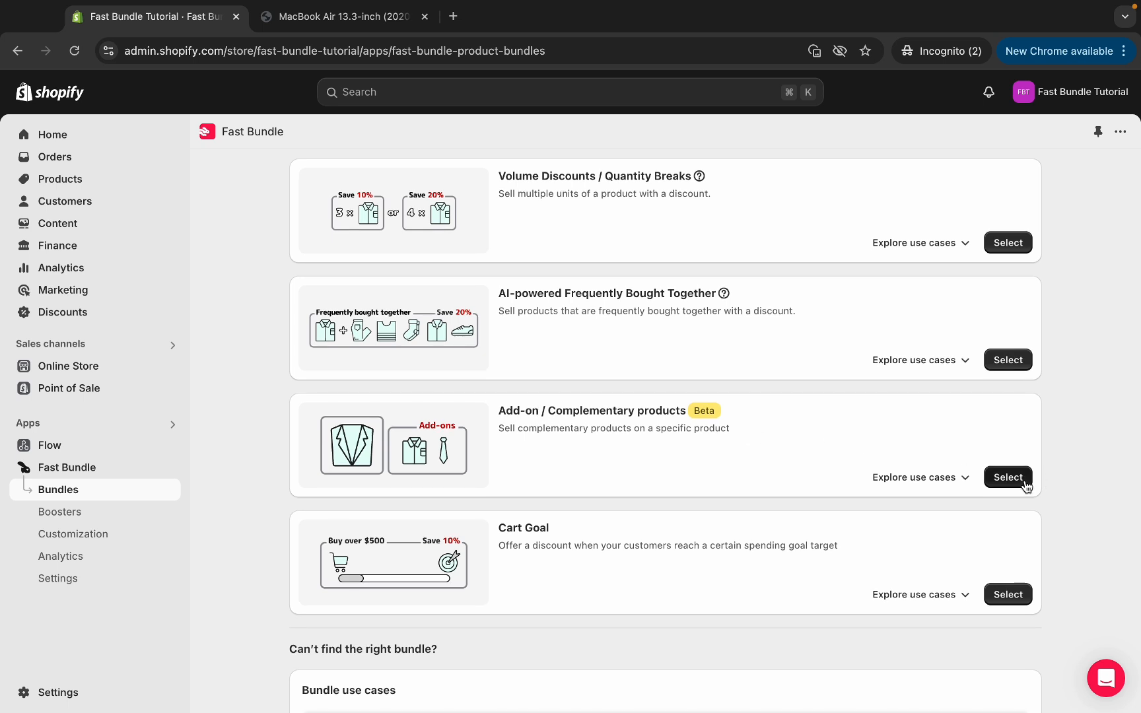
- Choose the Add-on / Complementary type and set 2023 Apple MacBook Pro 14-inch as main product
left_click(1008, 478)
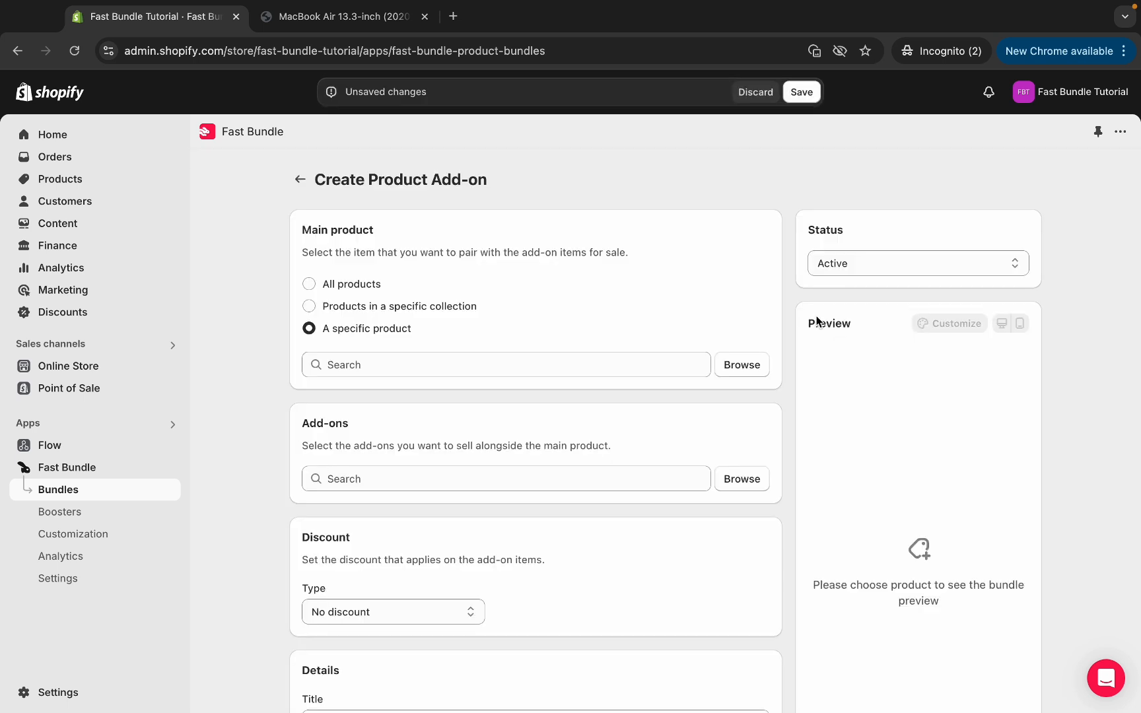
mouse_move(425, 310)
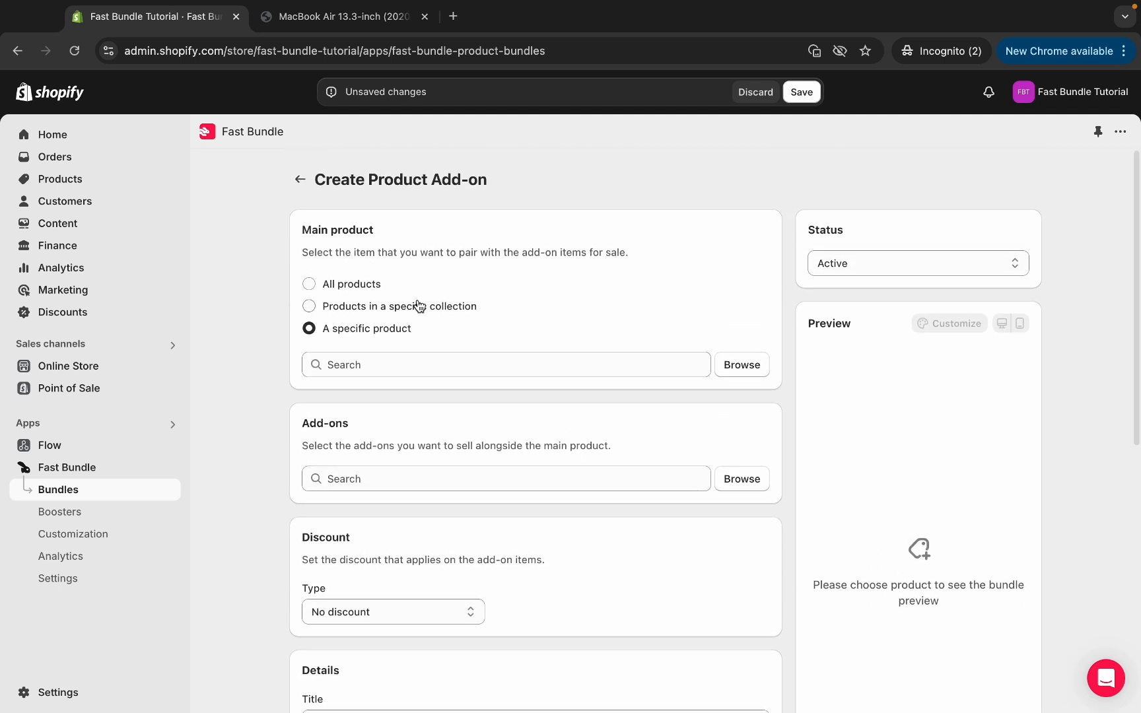
mouse_move(366, 332)
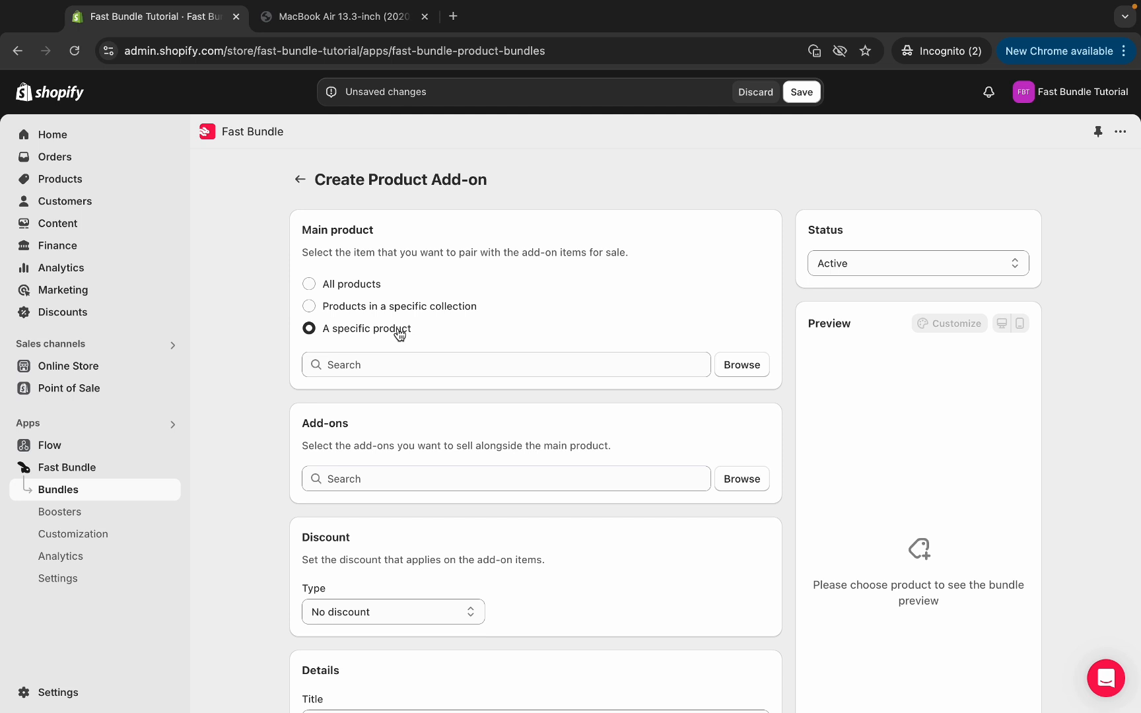
left_click(743, 364)
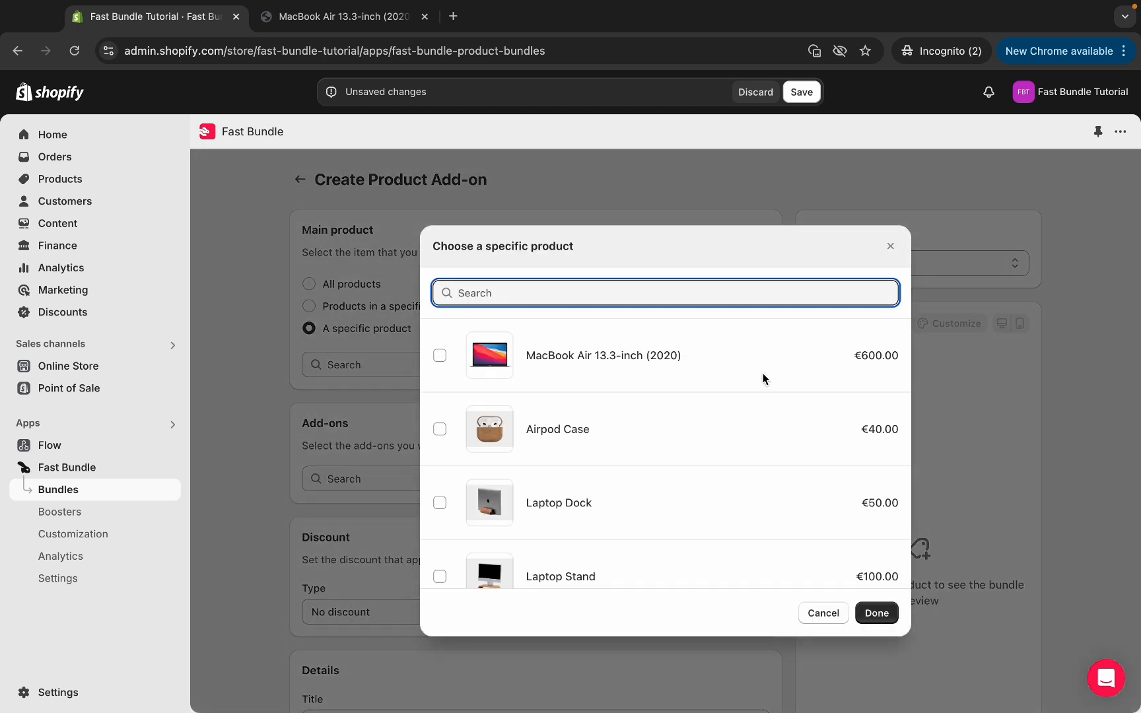
scroll("down", 3)
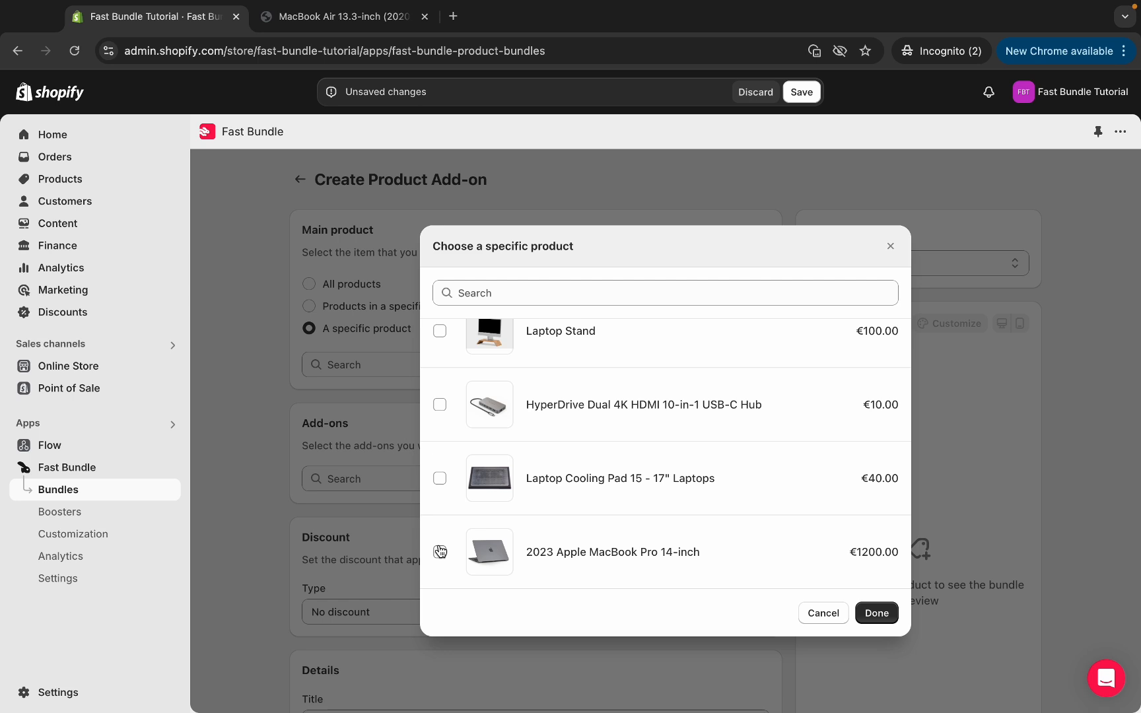
left_click(440, 552)
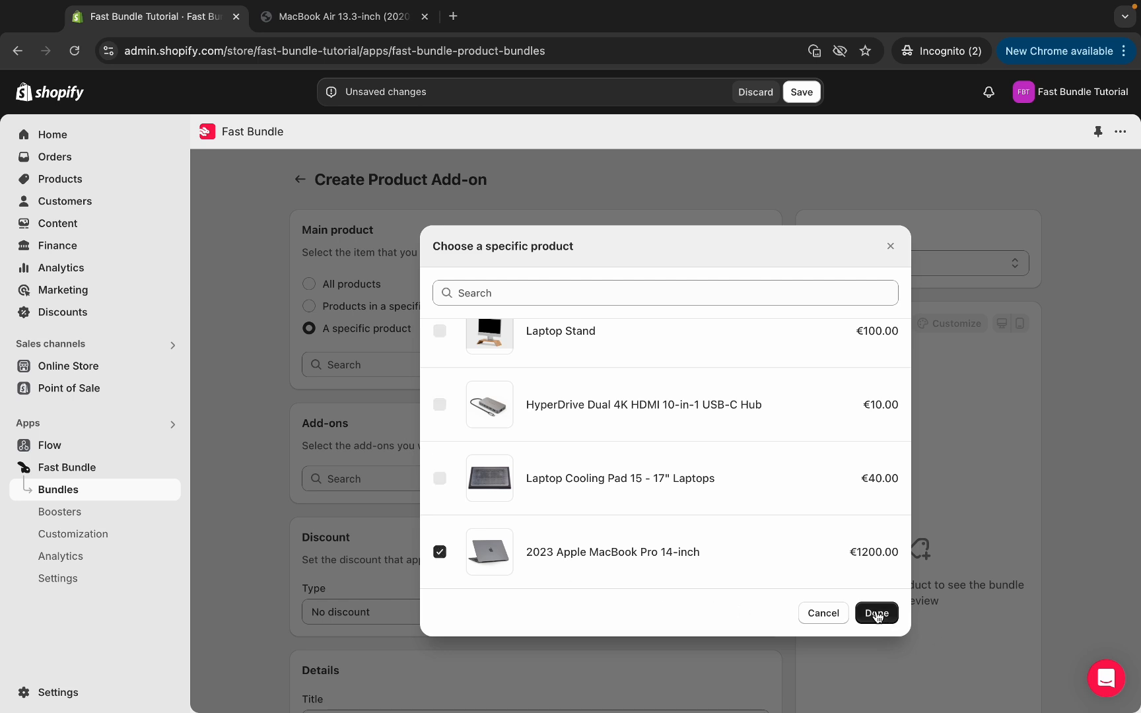
left_click(877, 613)
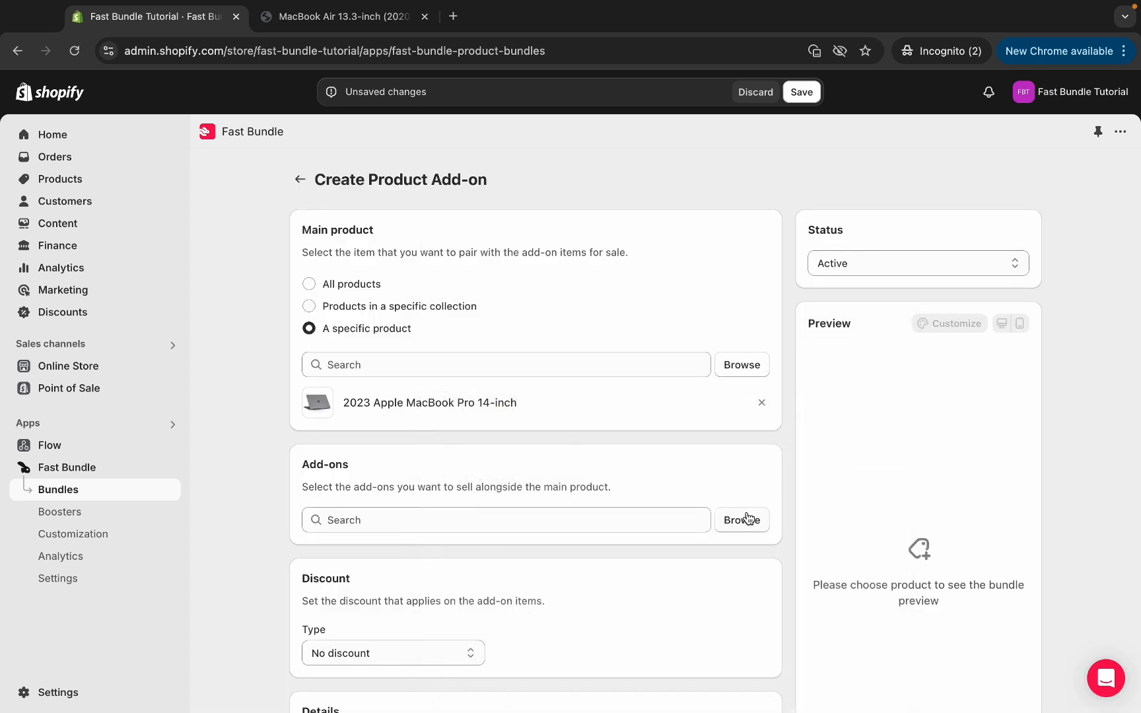
- Add the HyperDrive USB-C hub and Laptop Cooling Pad as add-ons, quantity 1 each
left_click(742, 520)
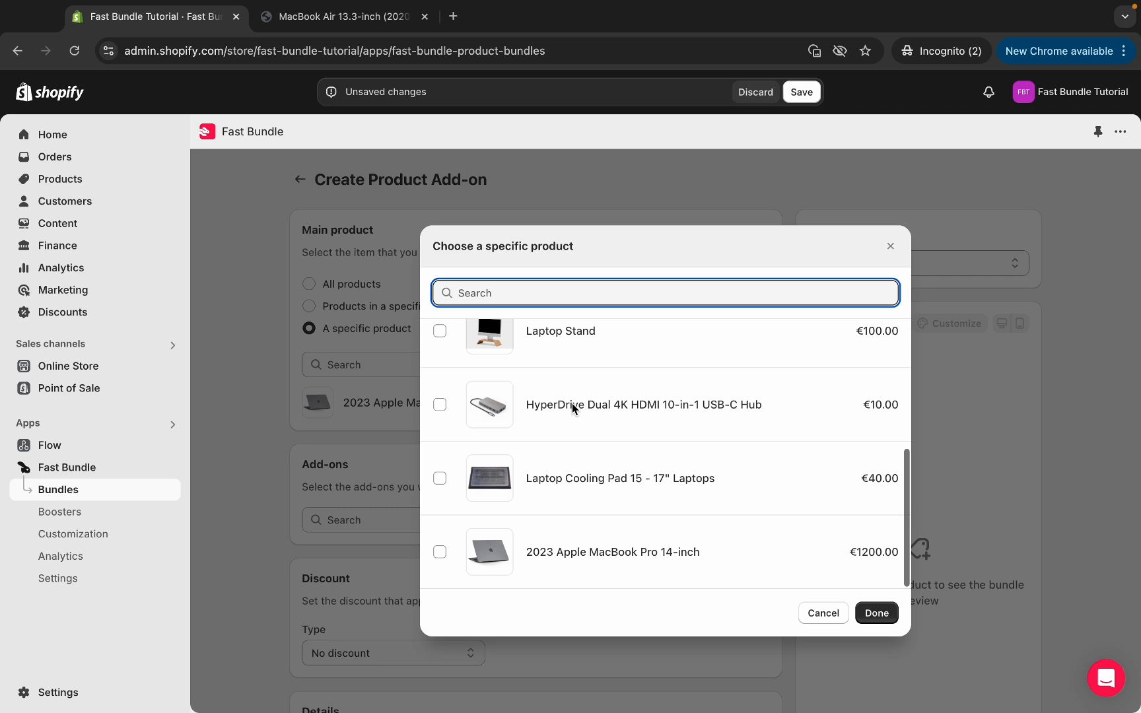
left_click(440, 404)
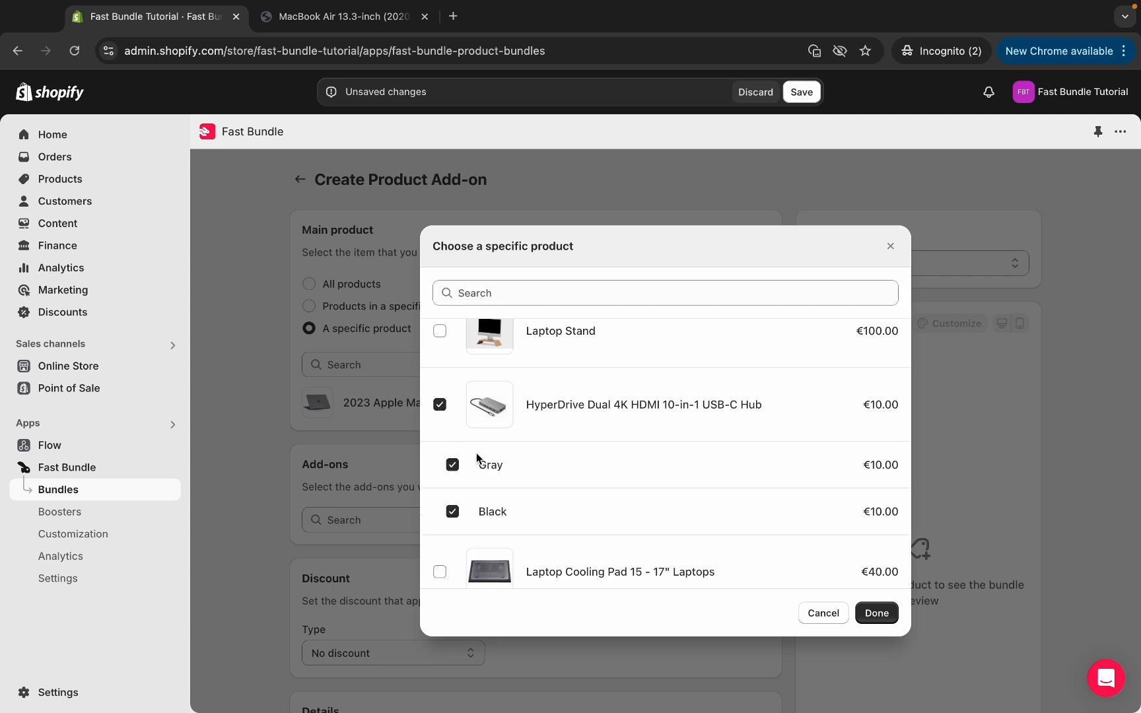
scroll("down", 3)
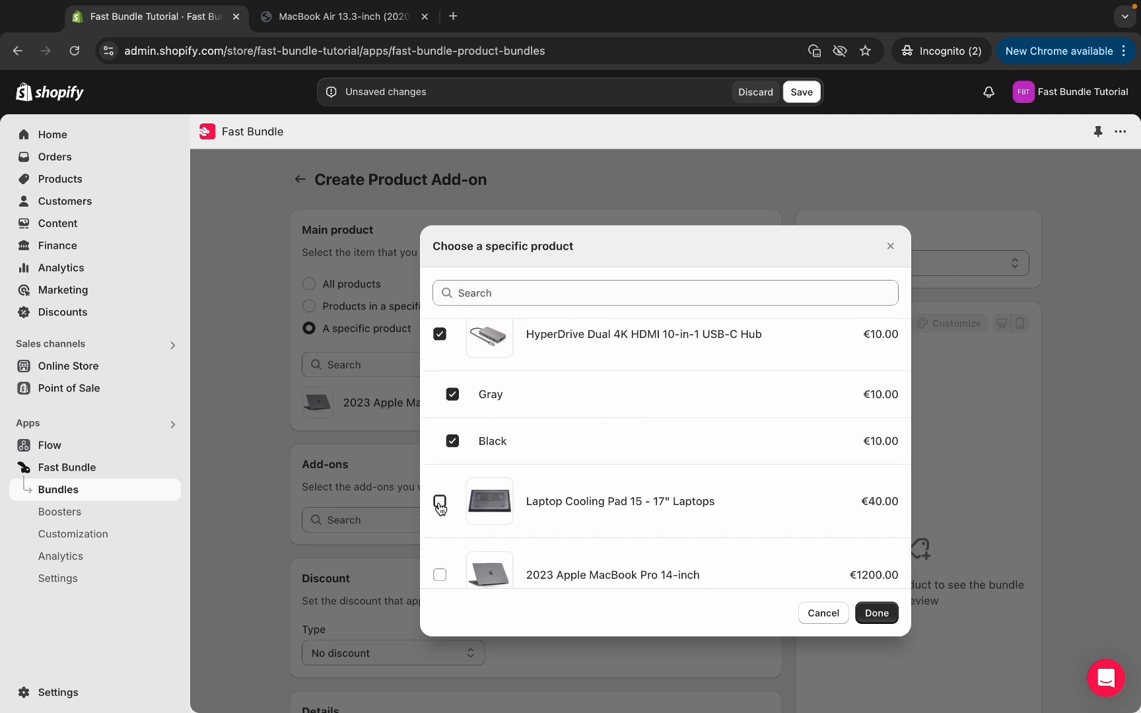
left_click(439, 501)
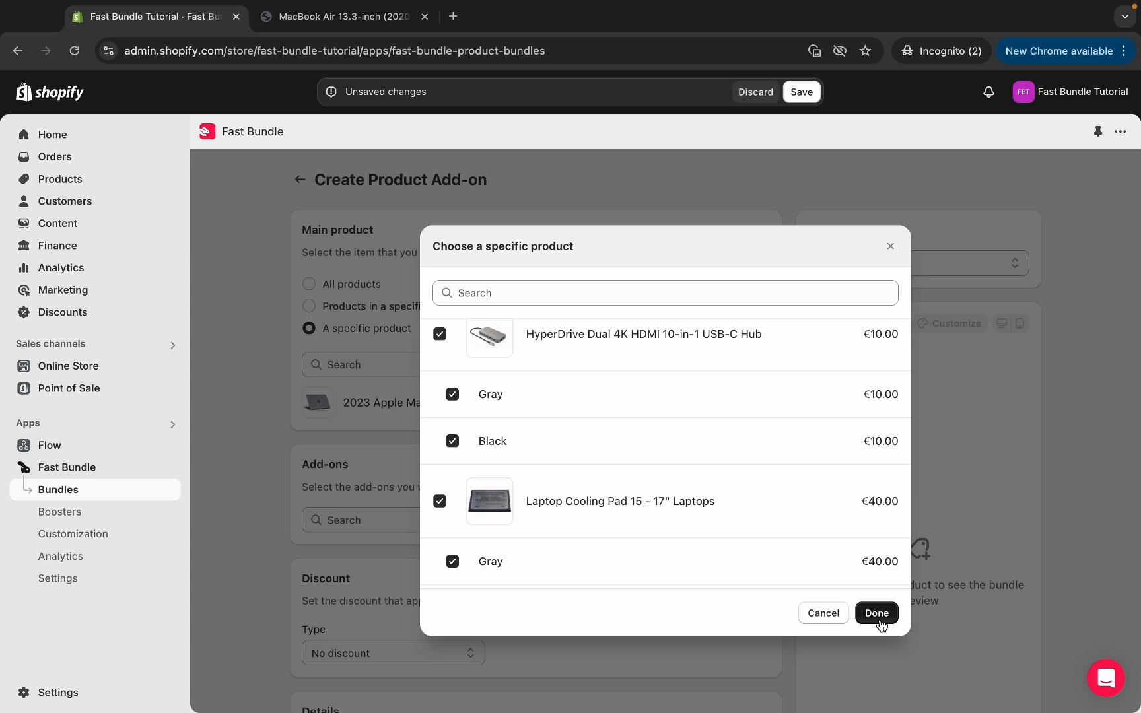
left_click(876, 613)
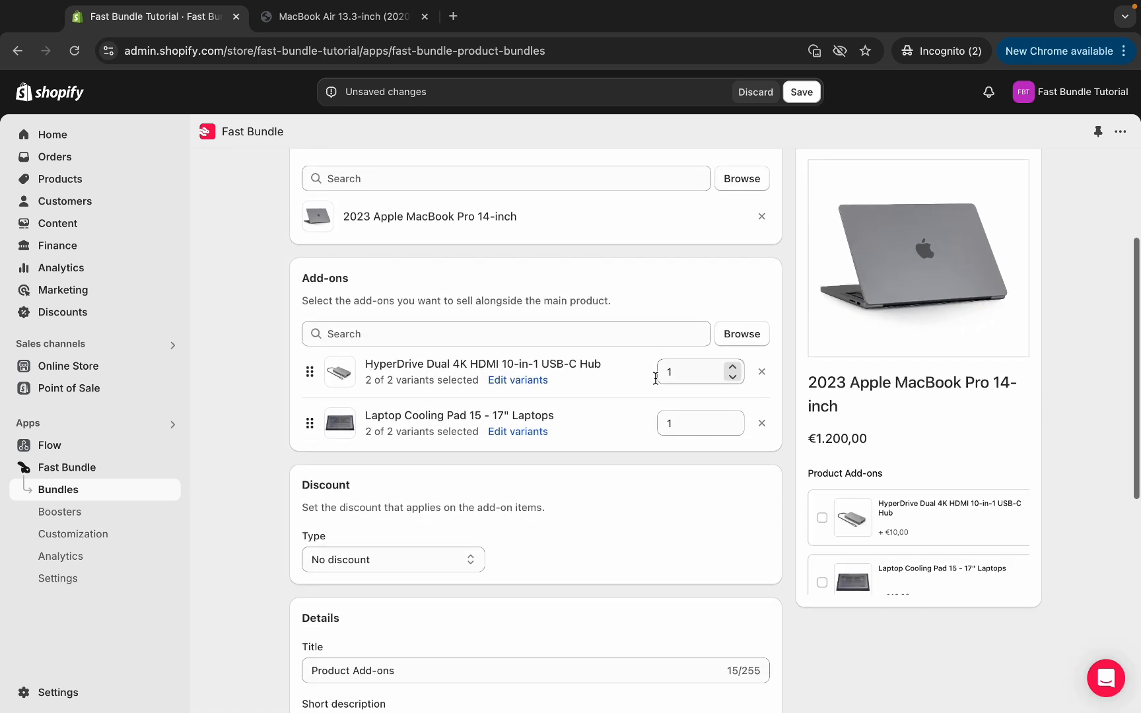
scroll("down", 3)
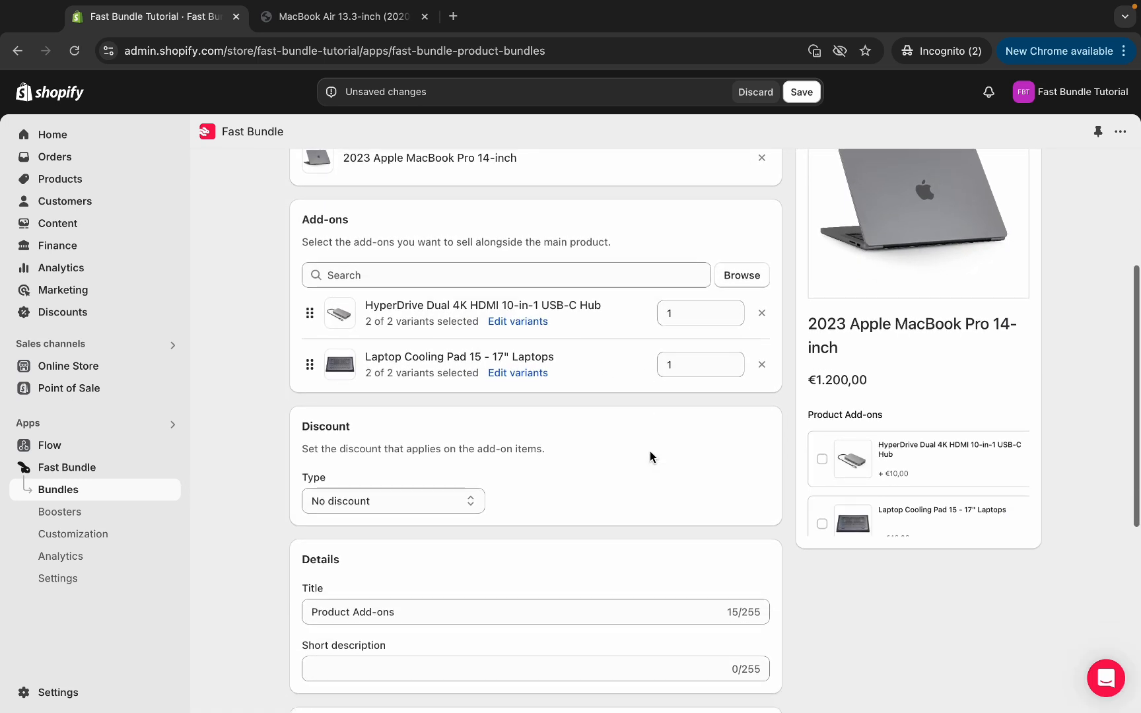
left_click(394, 502)
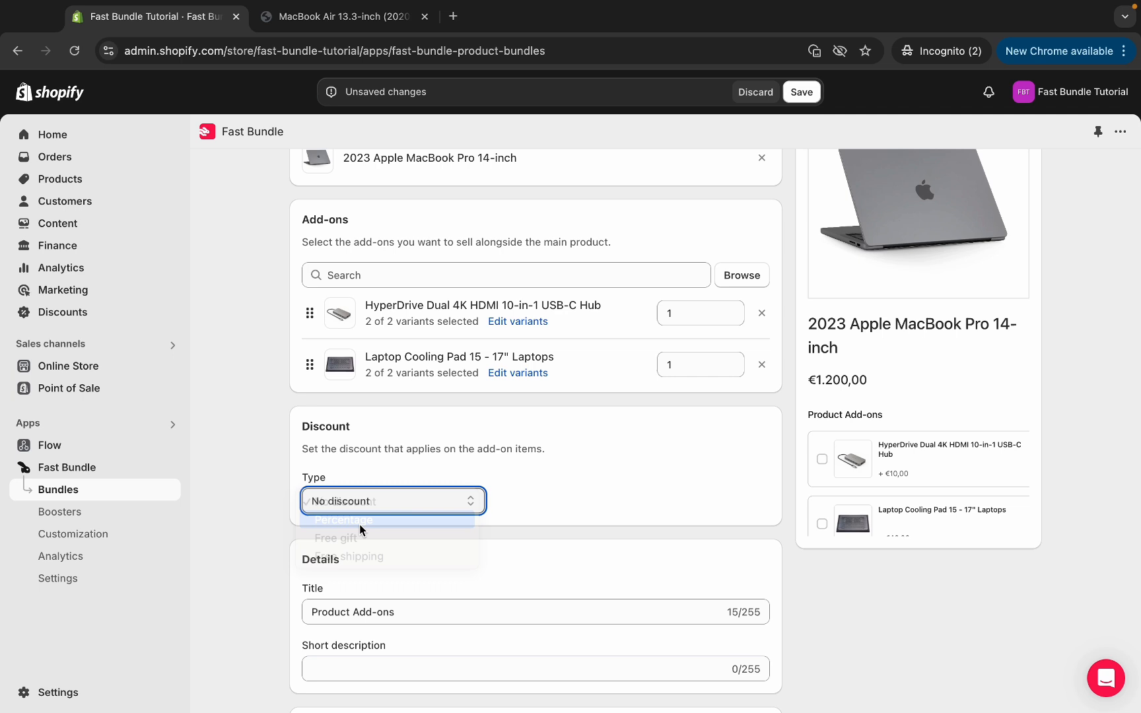
- Set a 10% discount value and title the offer "Don't lose today's offer!"
left_click(344, 521)
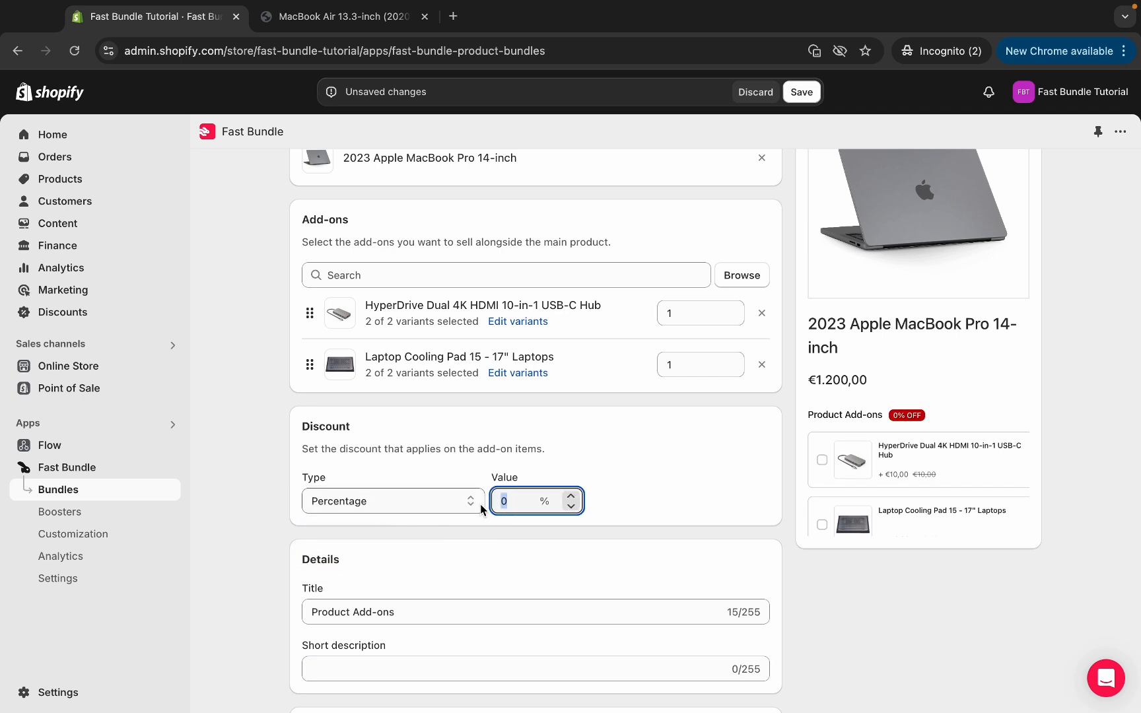
type("10")
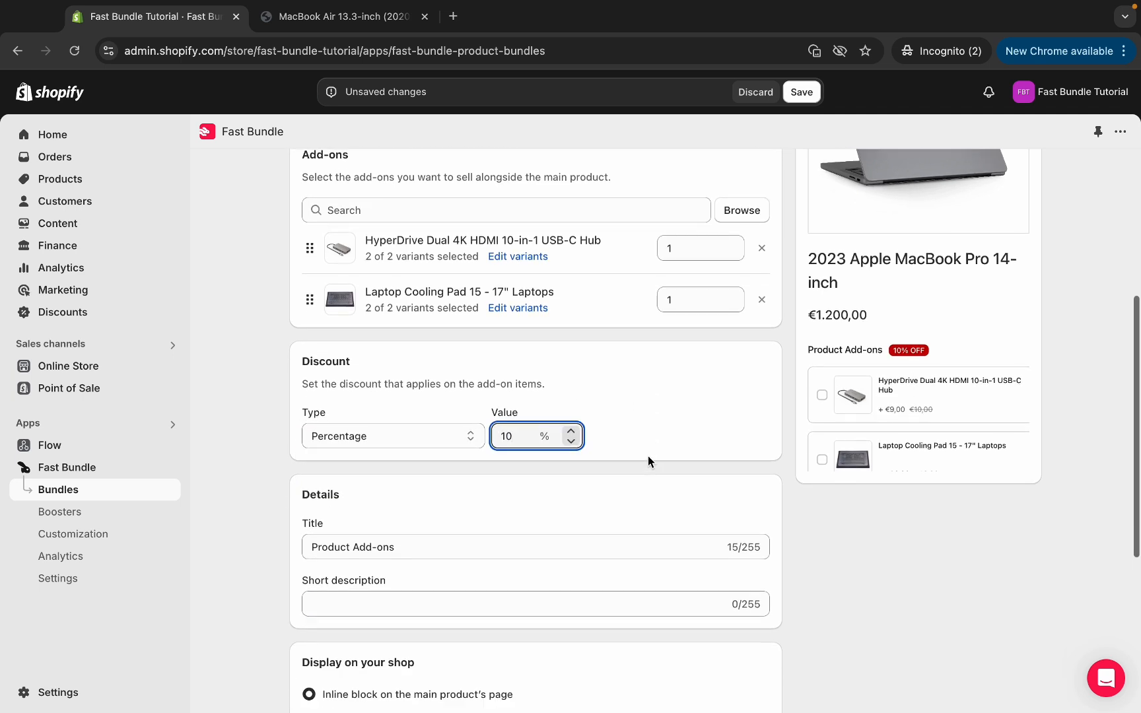
mouse_move(412, 545)
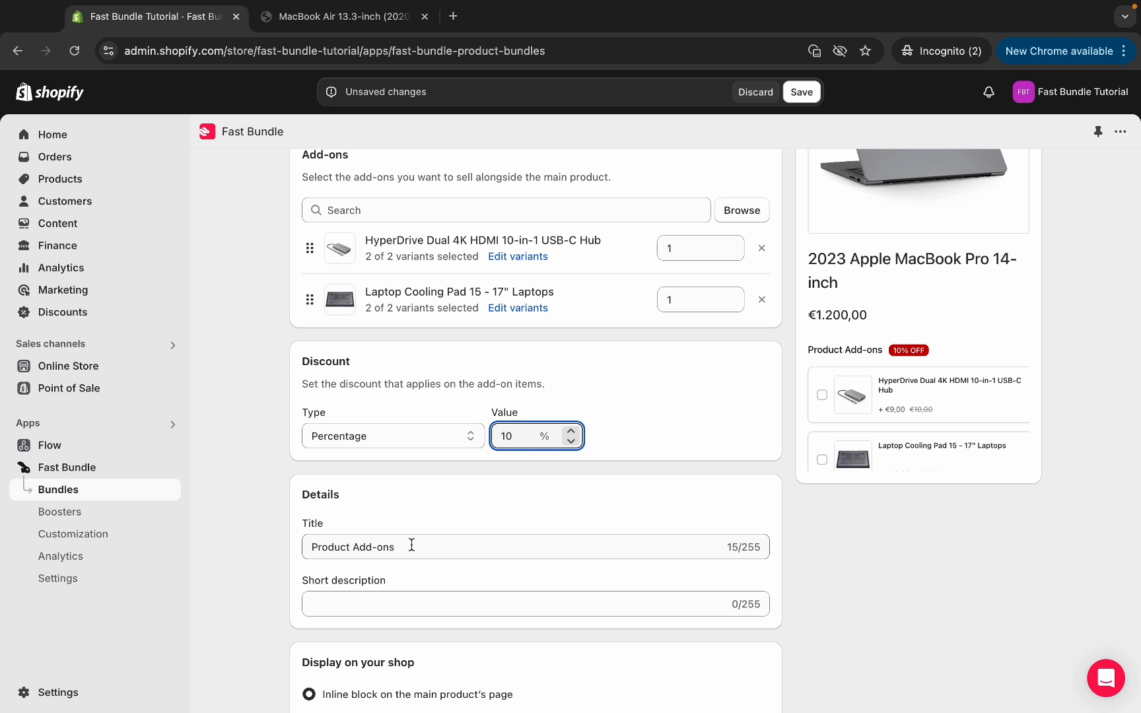
type("Don't")
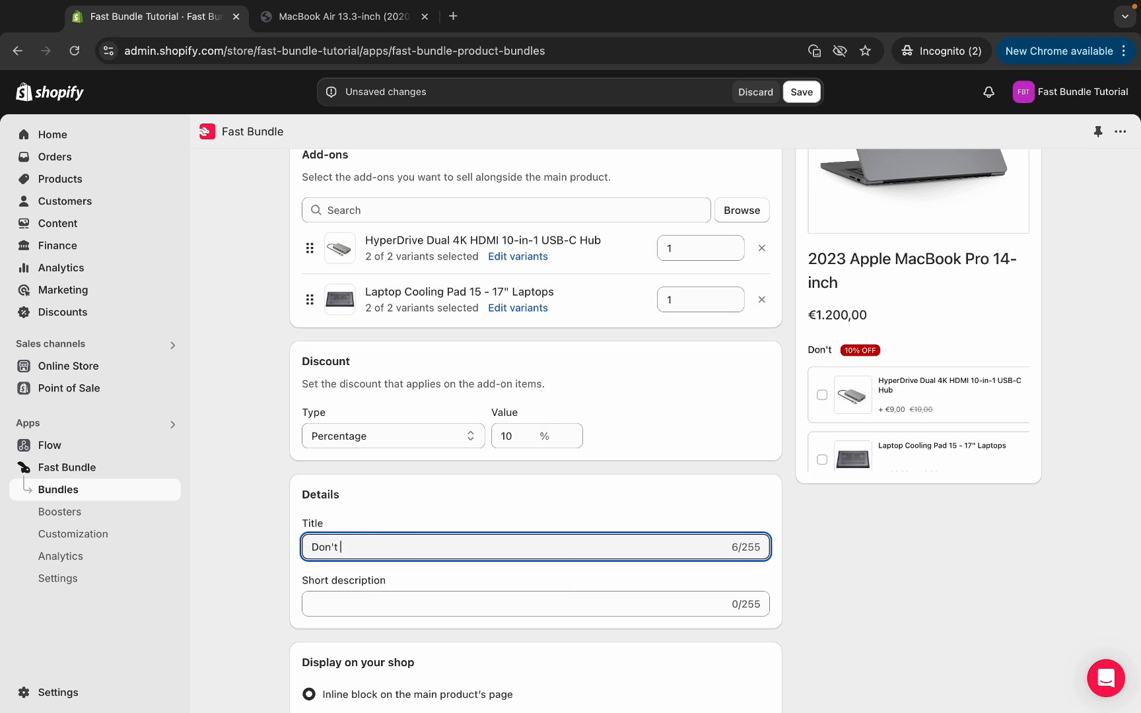
type("lose")
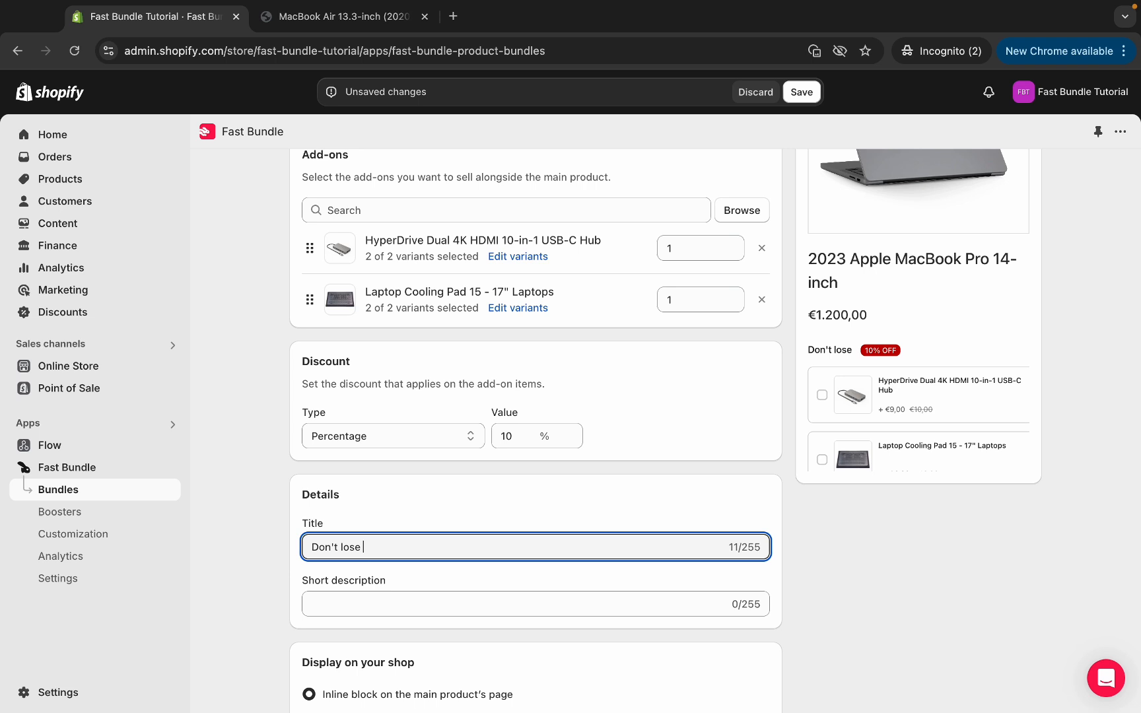
type("today's offer!")
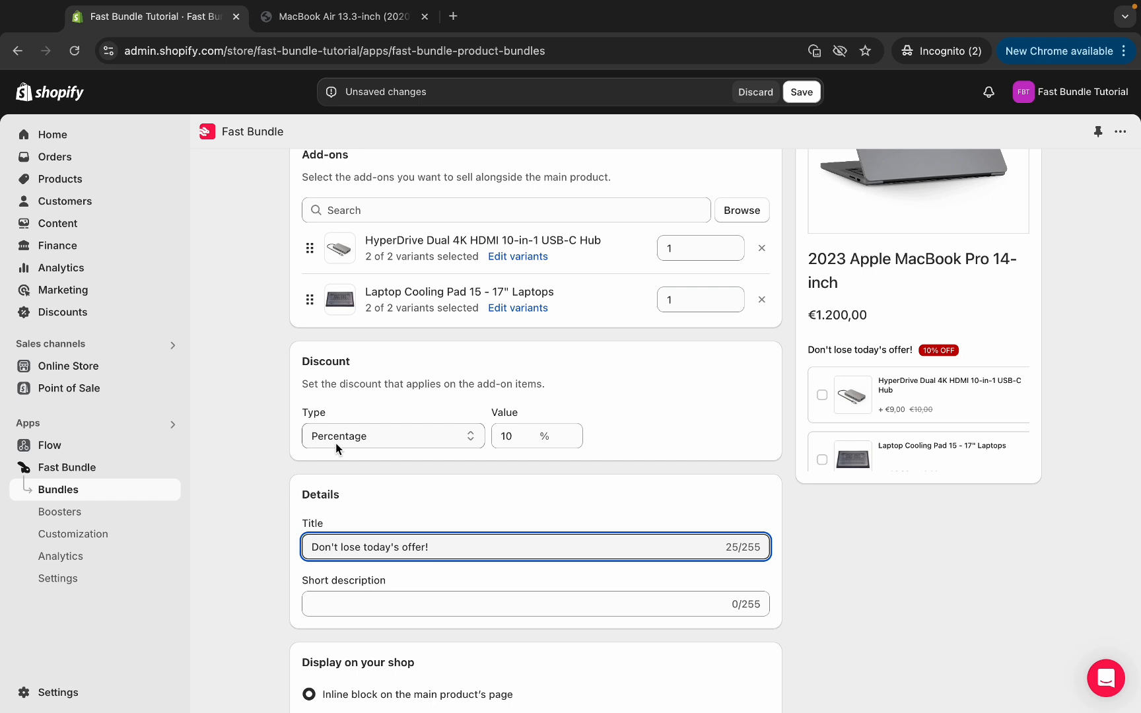
scroll("down", 3)
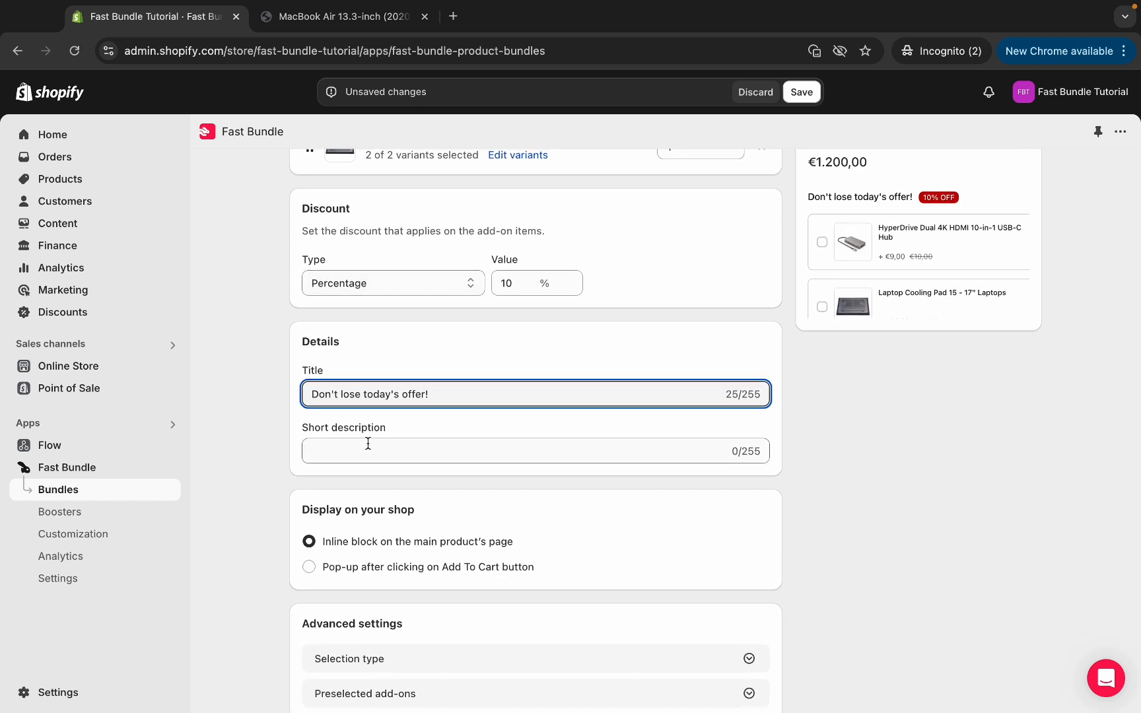
scroll("down", 3)
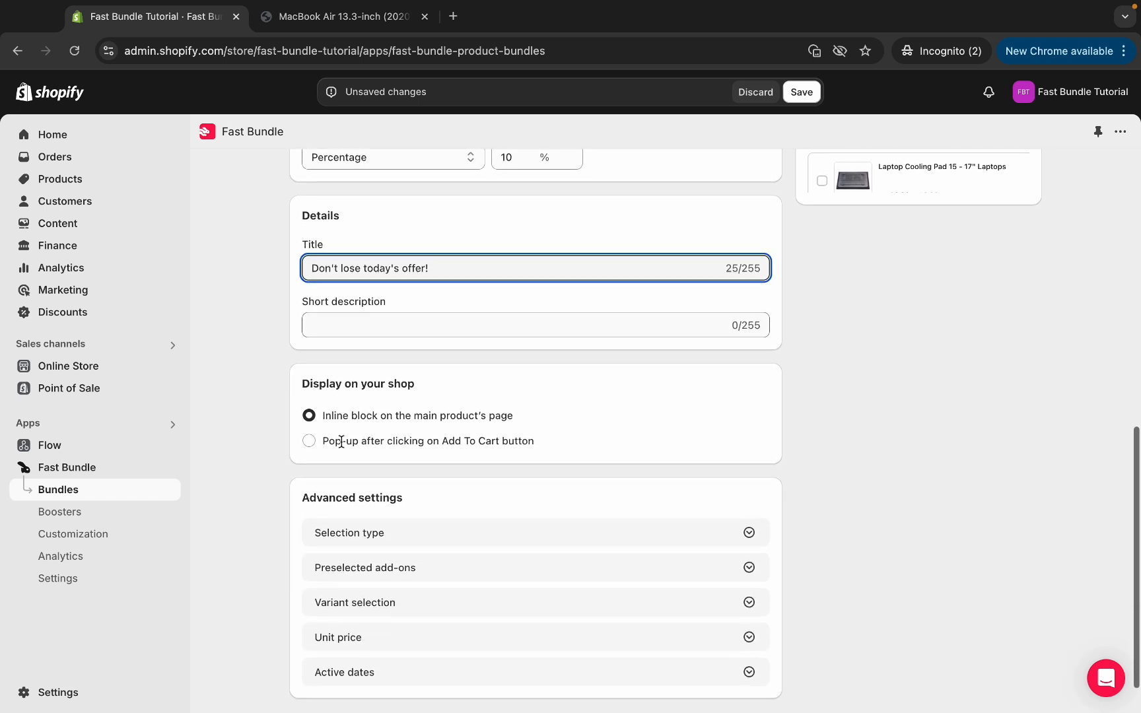
mouse_move(413, 351)
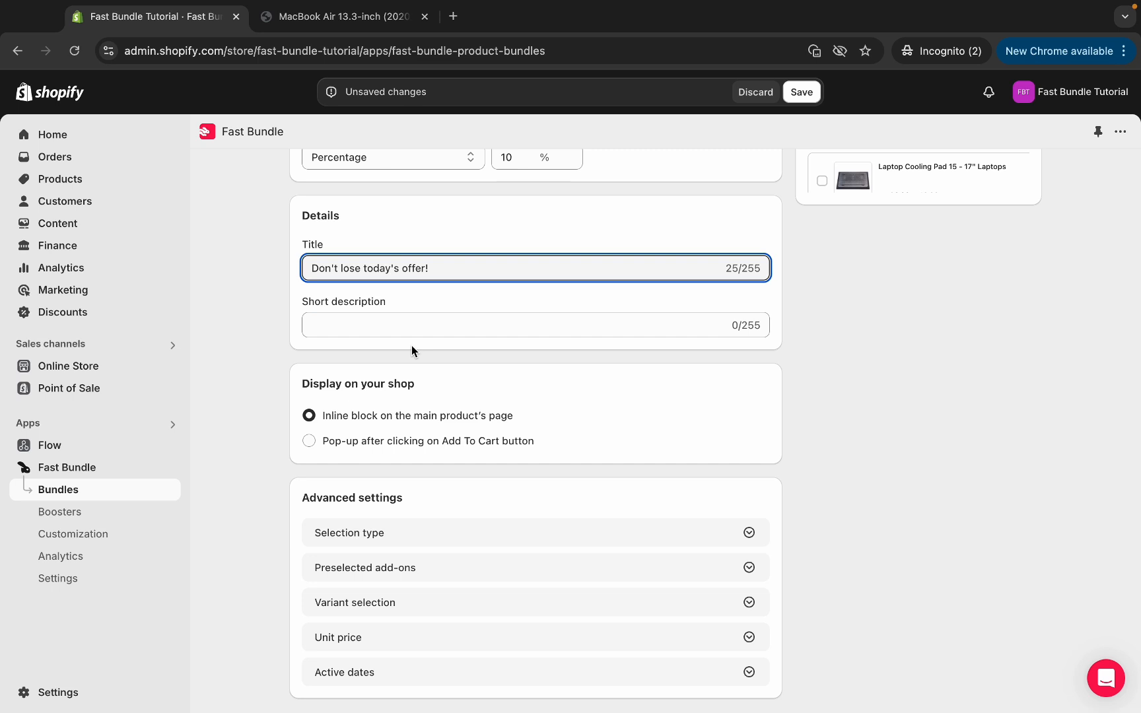
mouse_move(321, 431)
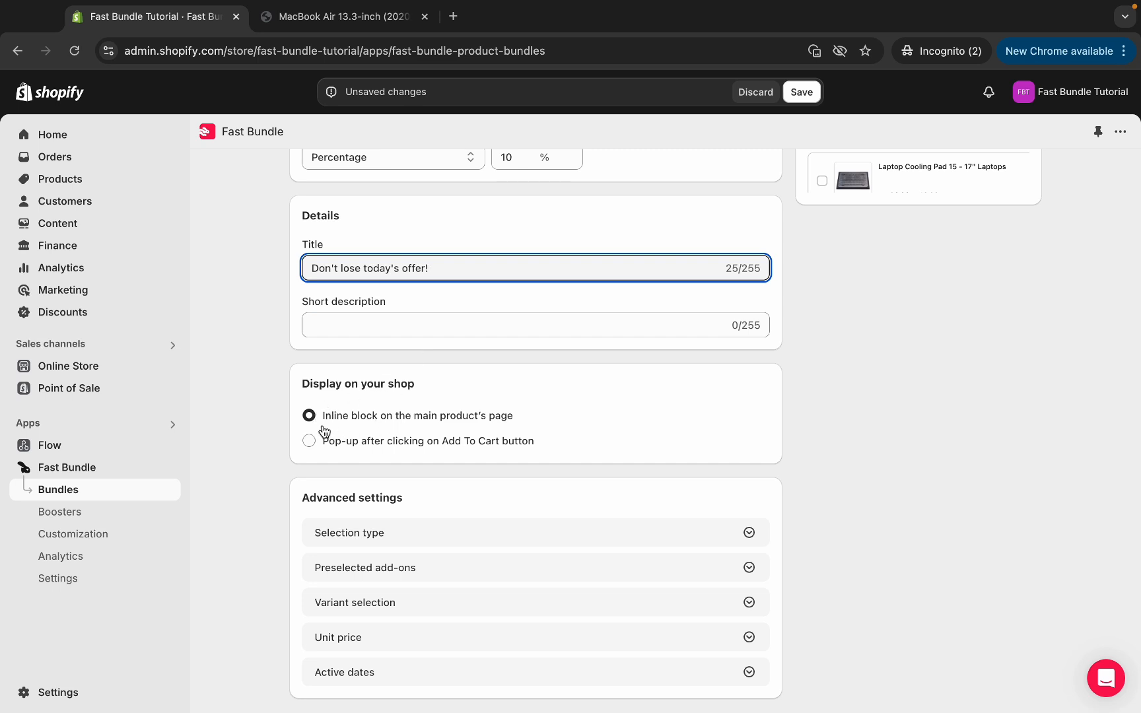
mouse_move(398, 400)
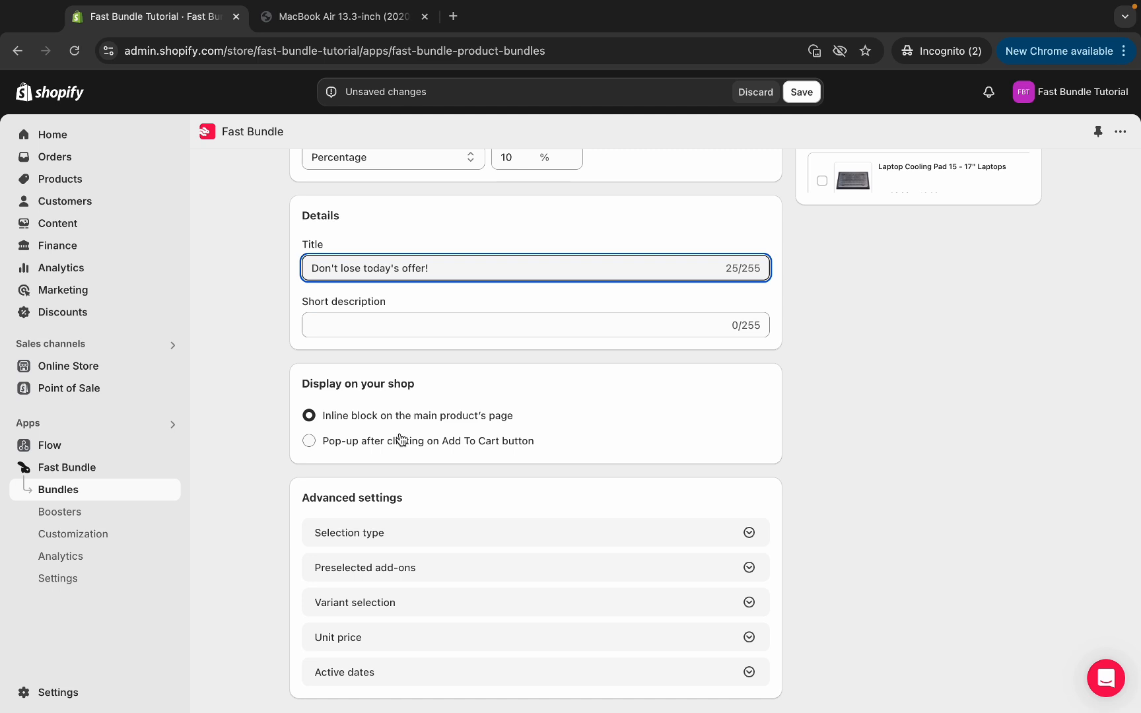
scroll("down", 3)
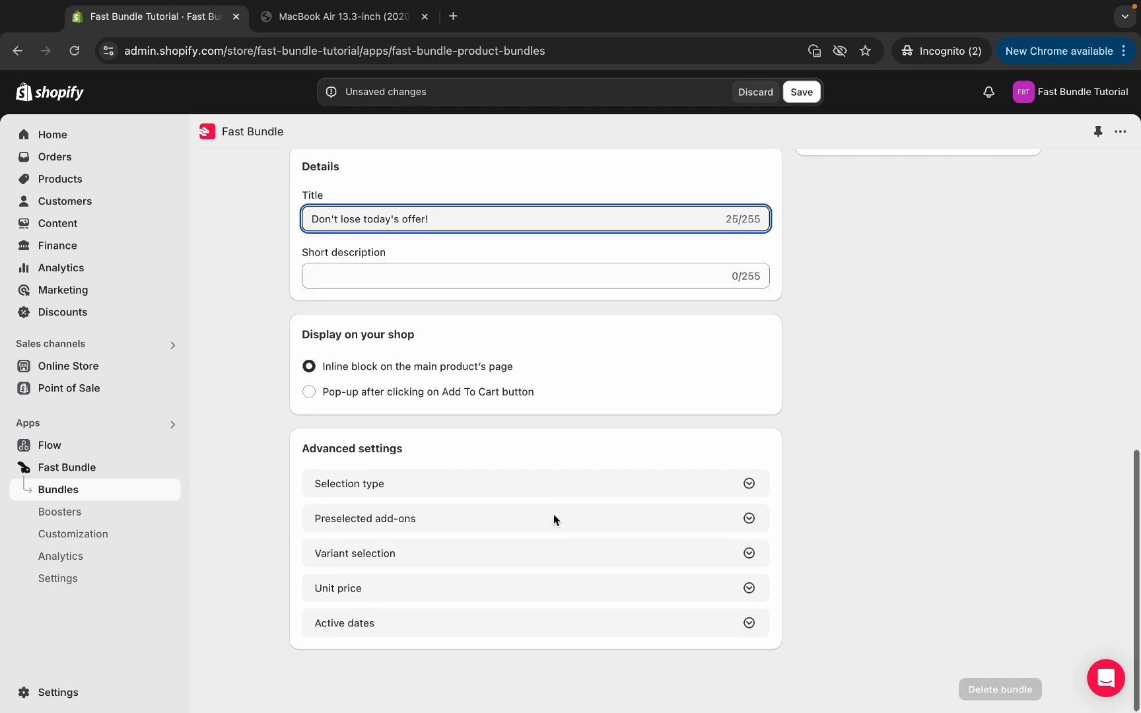
mouse_move(332, 651)
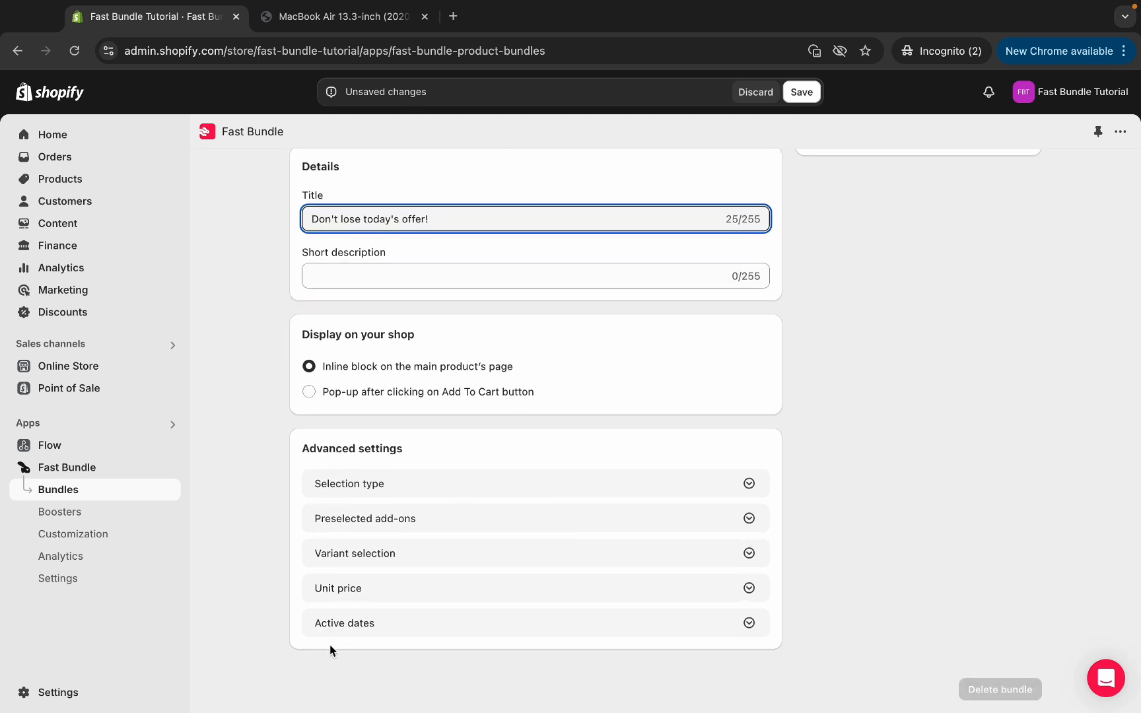
mouse_move(416, 599)
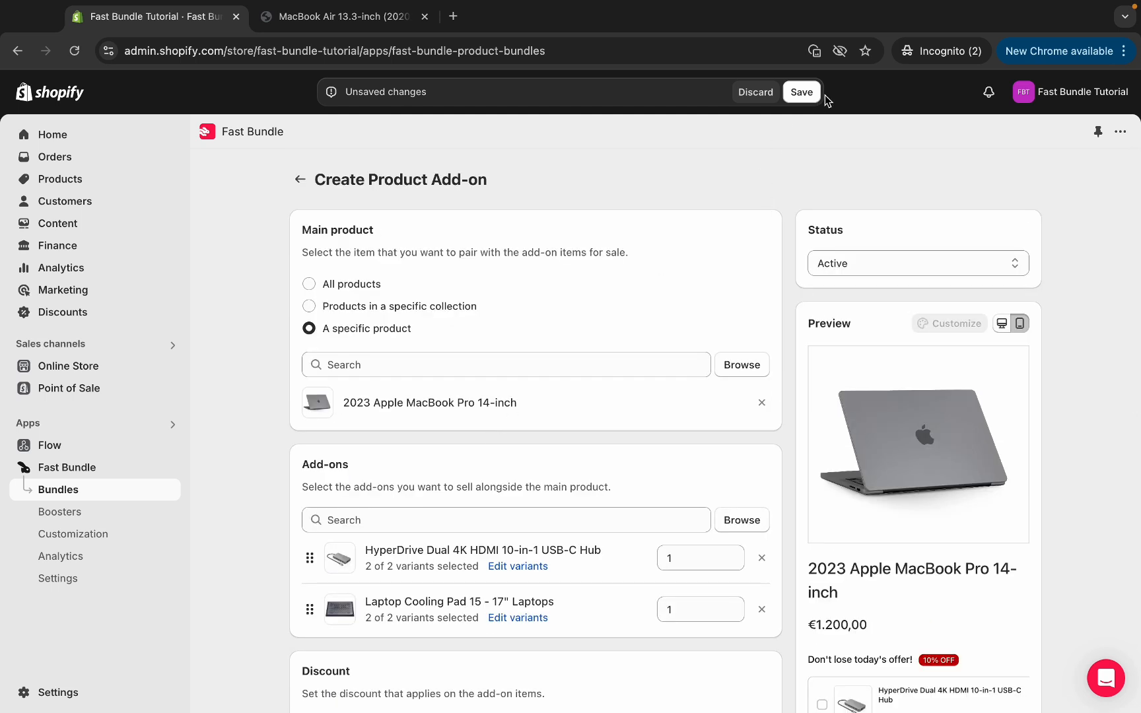
- Save the add-on bundle and view the MacBook Pro 14-inch page on the storefront
left_click(802, 92)
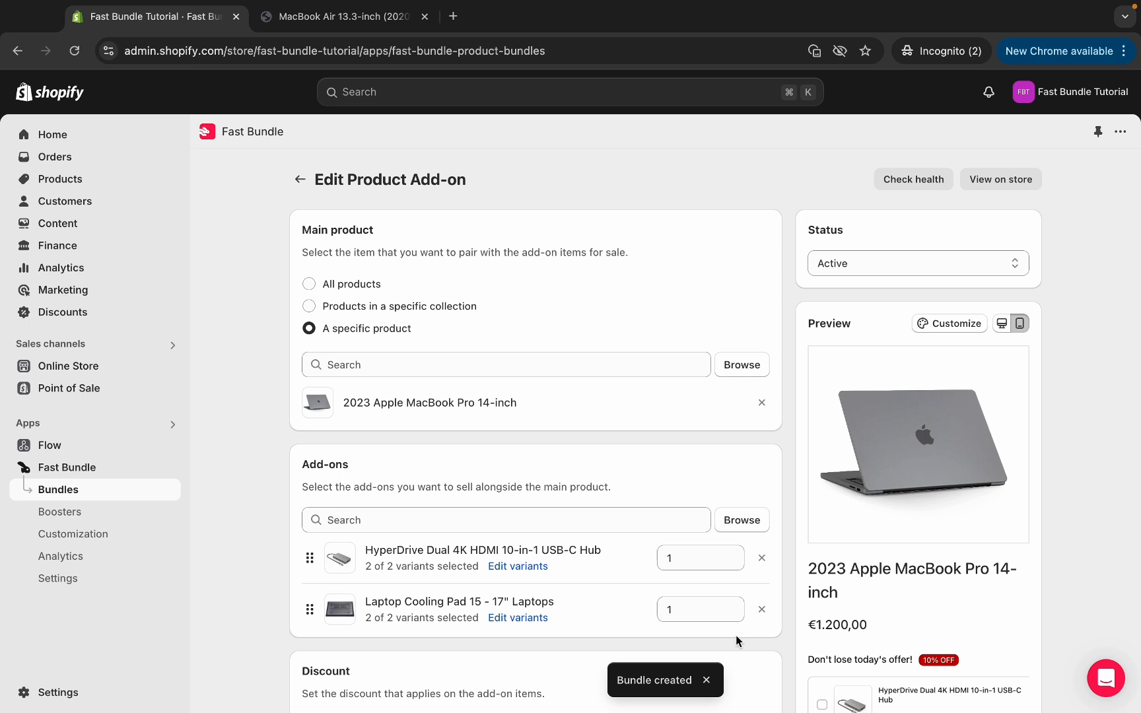
mouse_move(1000, 192)
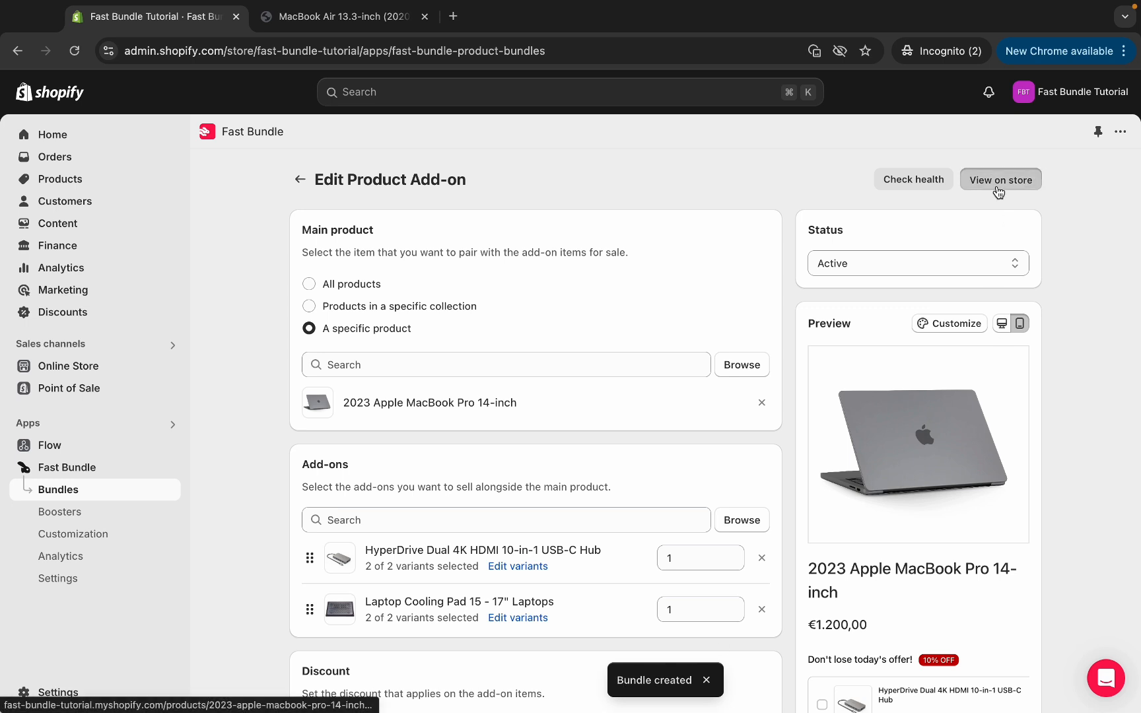
left_click(1001, 180)
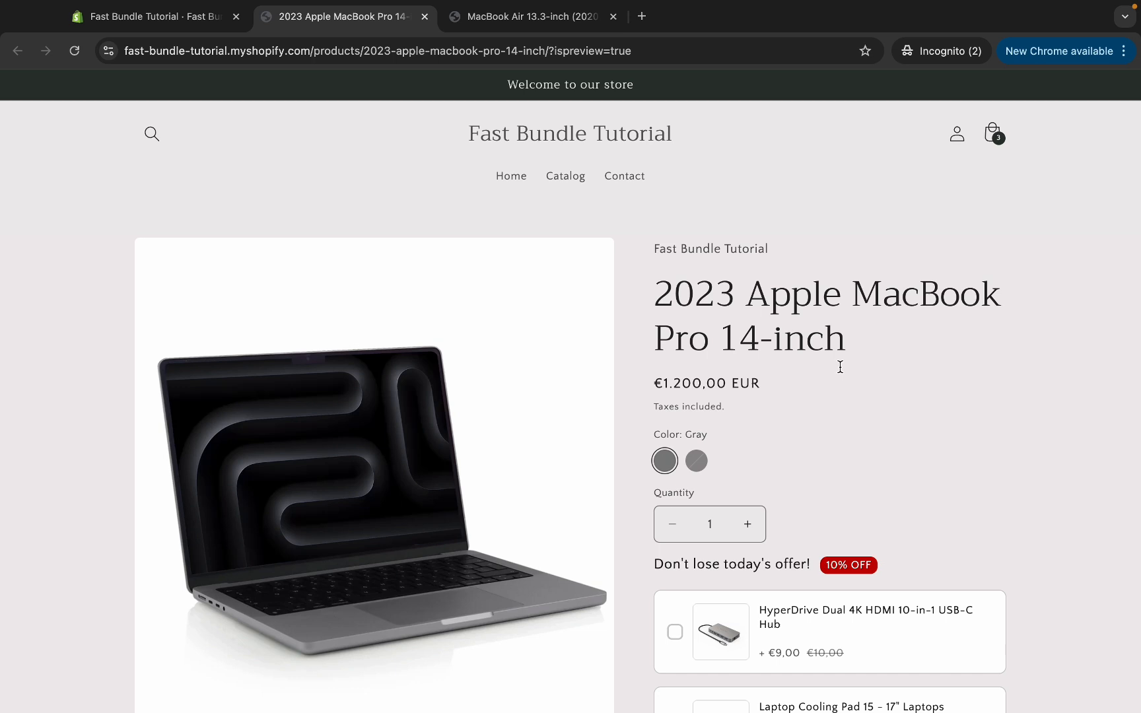
- Tick the hub and cooling pad in Black at 10% off and add them with the laptop to the cart
scroll("down", 3)
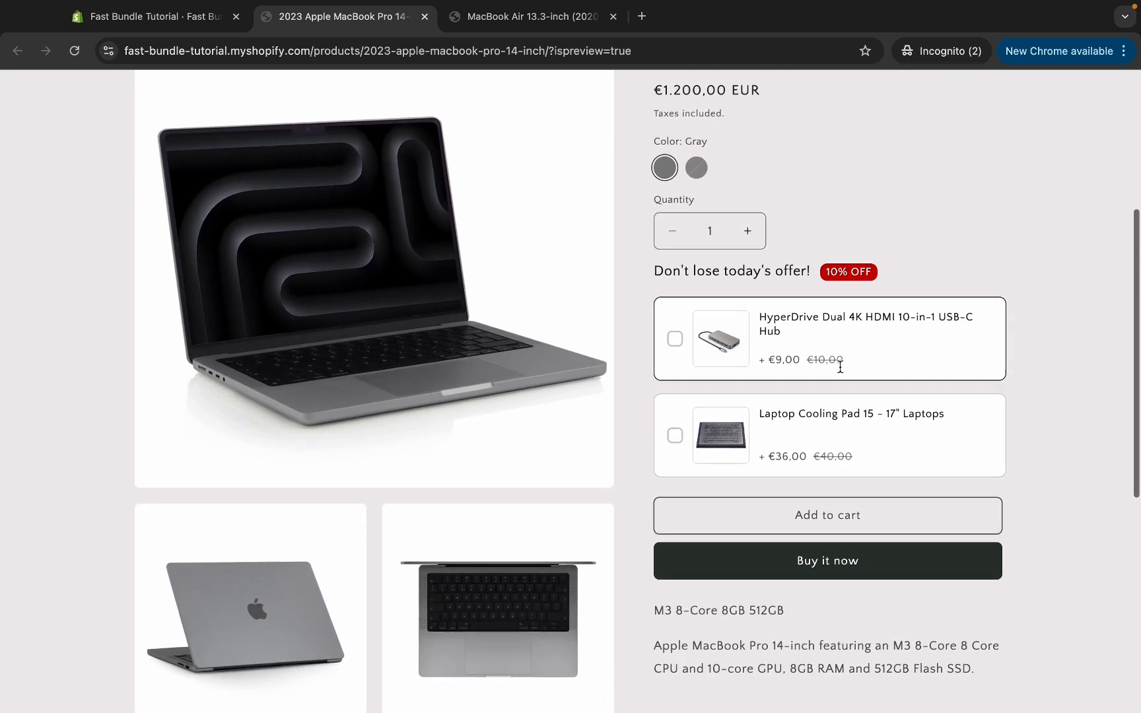
left_click(675, 338)
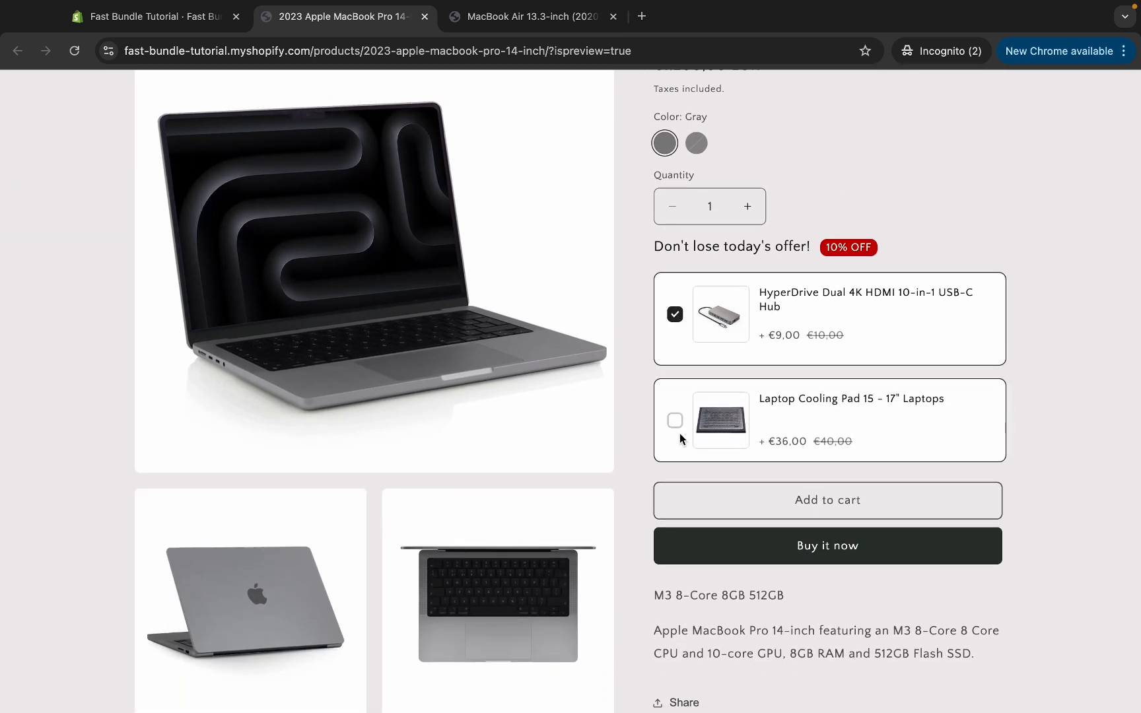
left_click(673, 421)
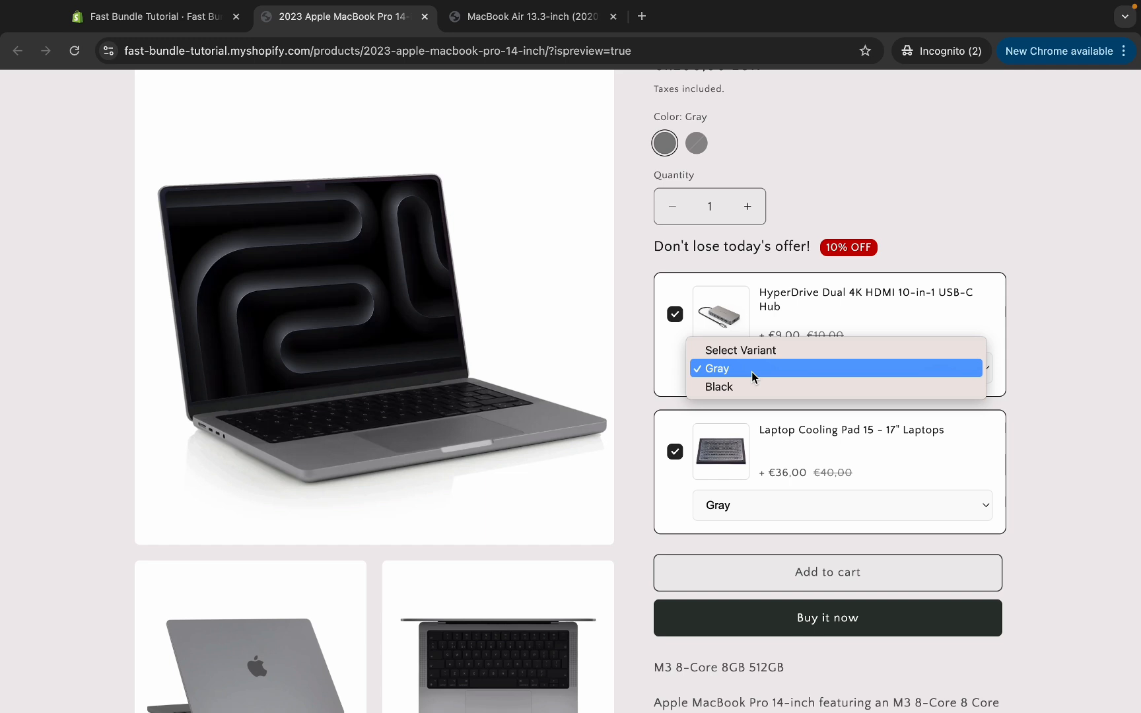
left_click(719, 387)
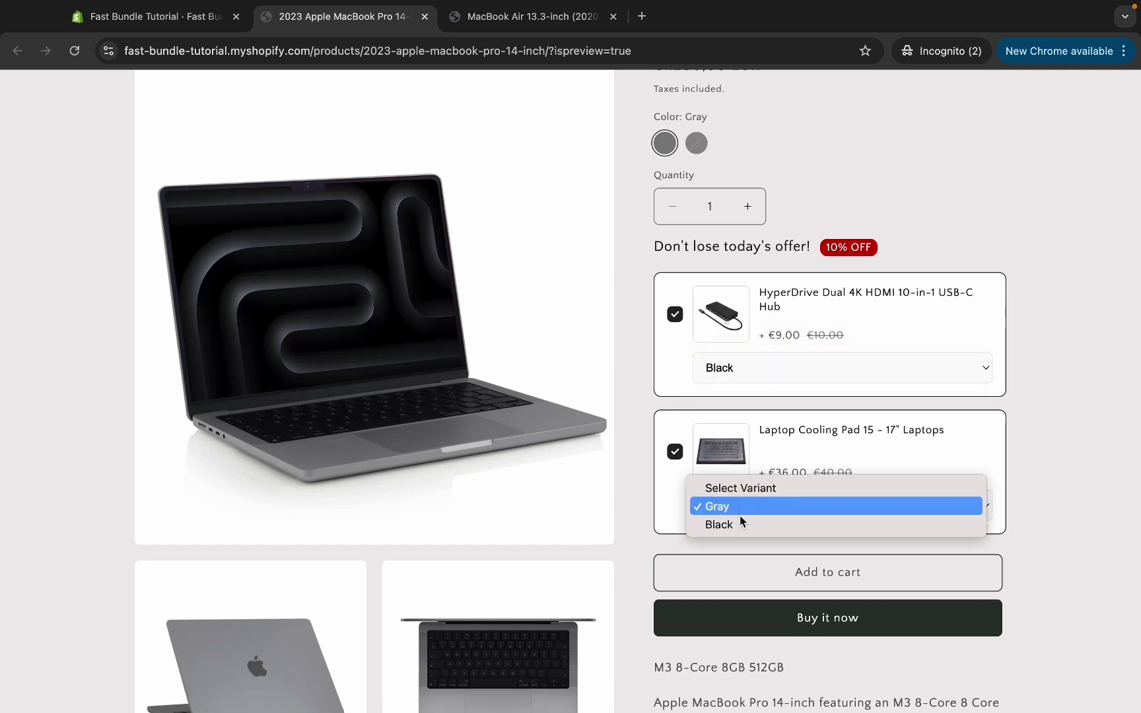
left_click(719, 524)
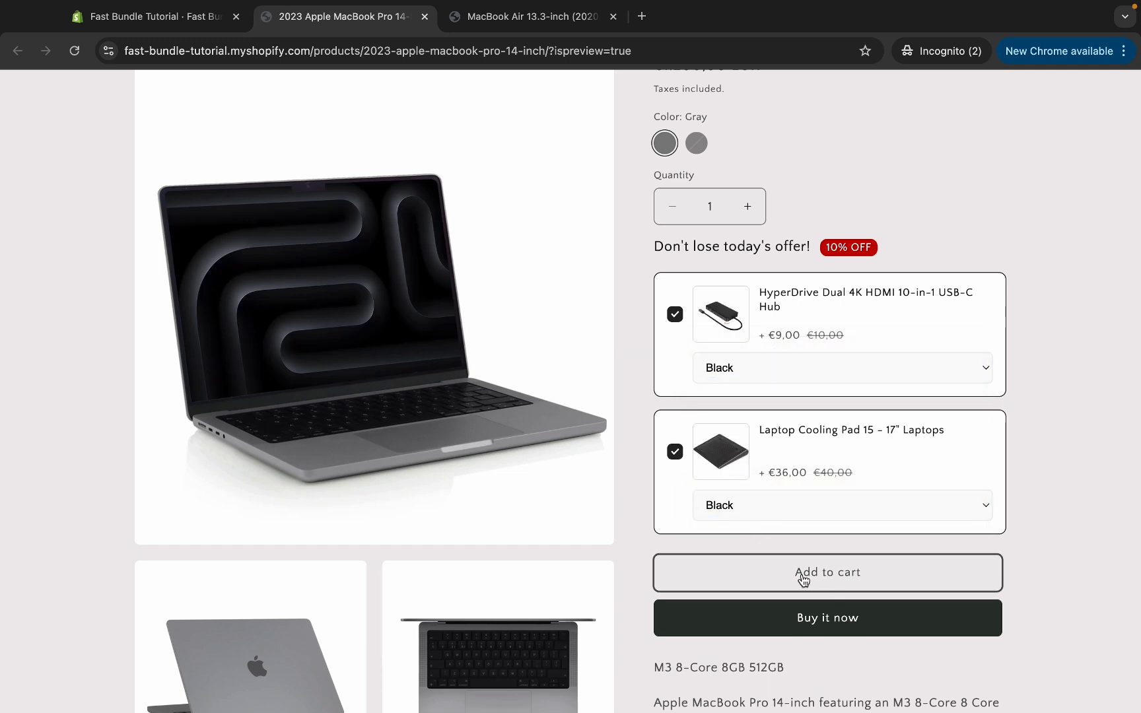
left_click(827, 573)
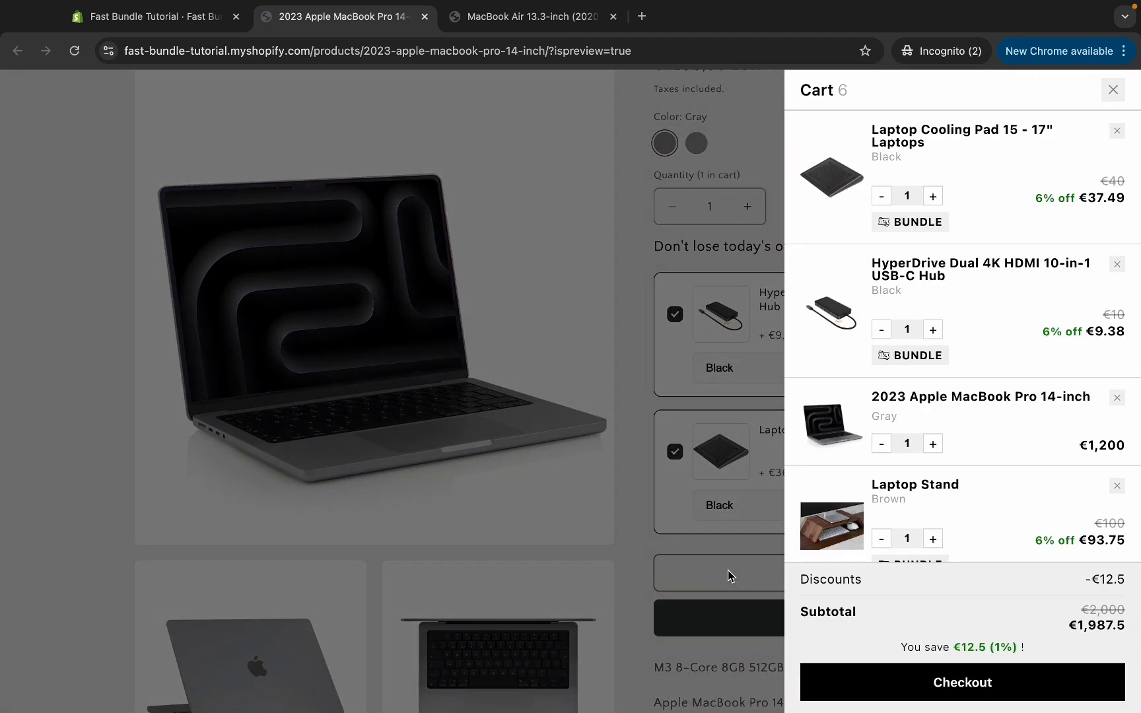
mouse_move(1001, 457)
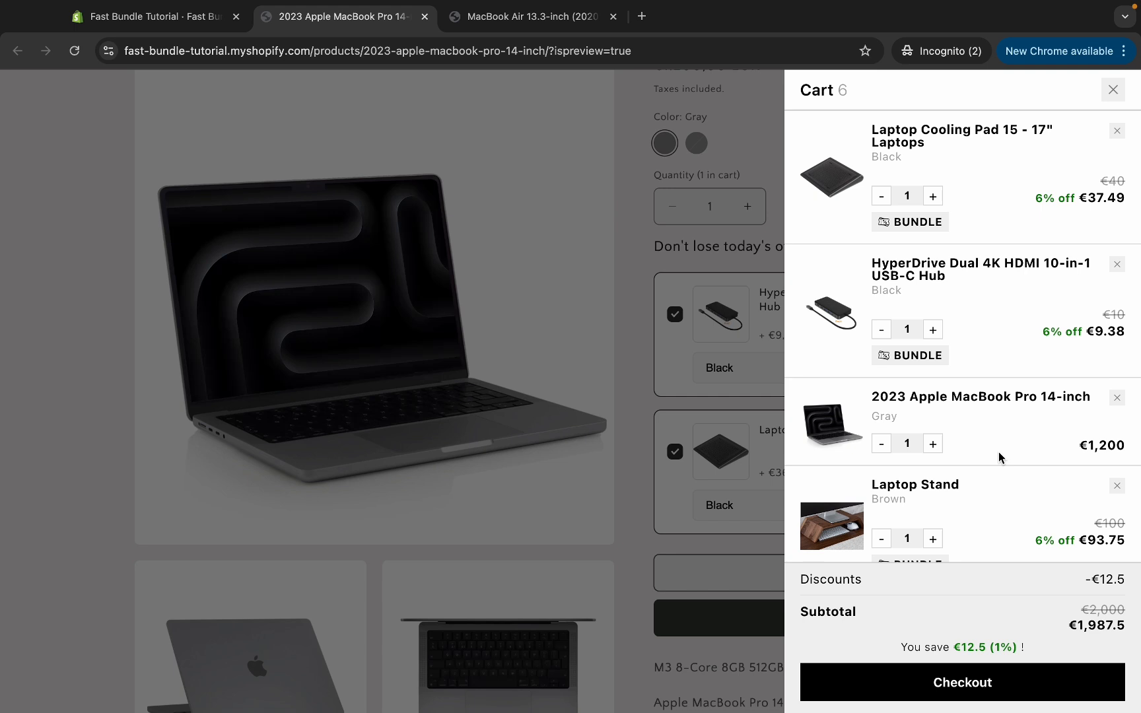
mouse_move(928, 218)
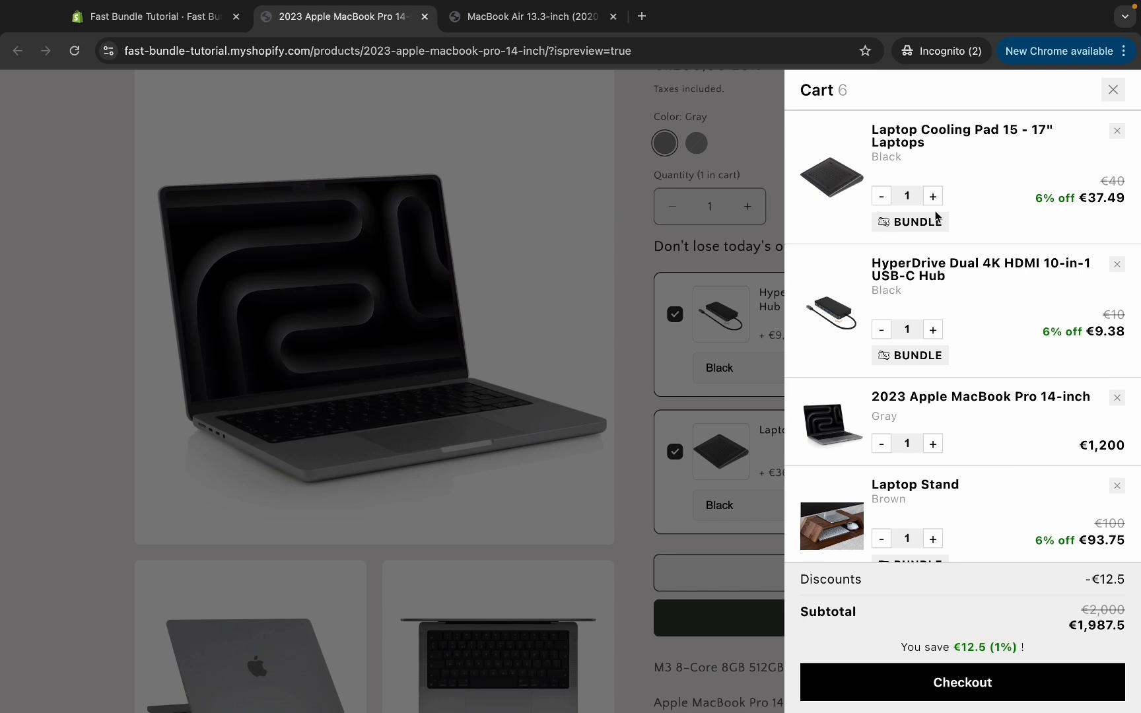
mouse_move(921, 321)
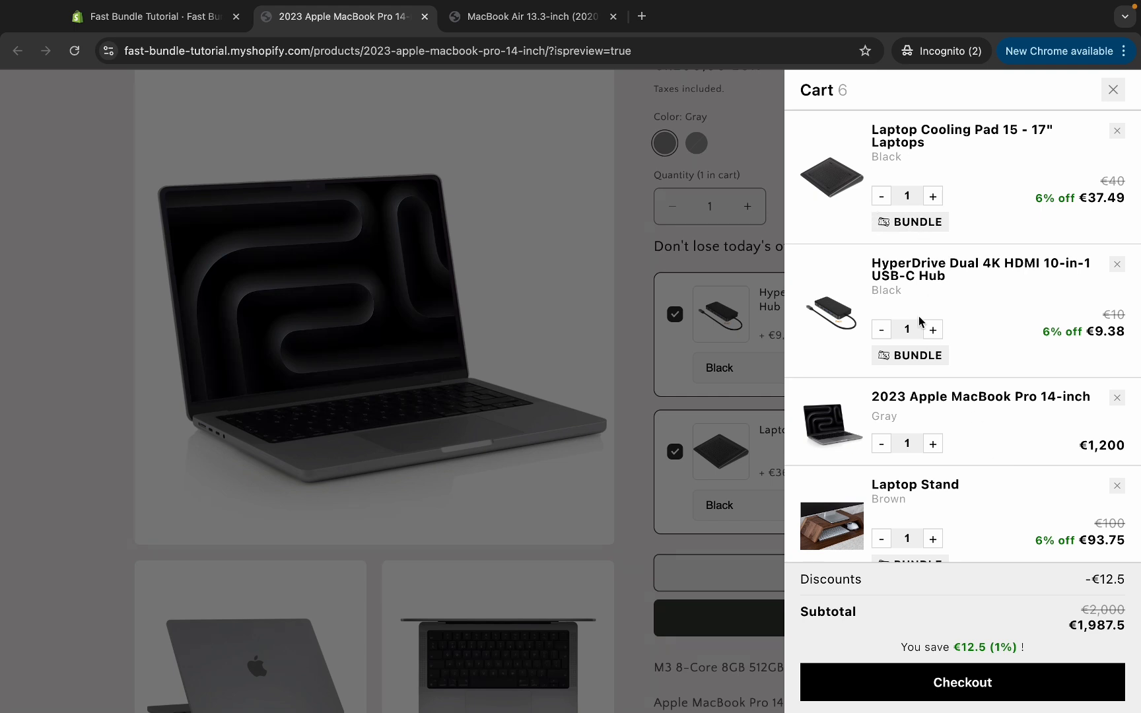
- Review the cart drawer and proceed to checkout with the €1,987.50 total
scroll("down", 3)
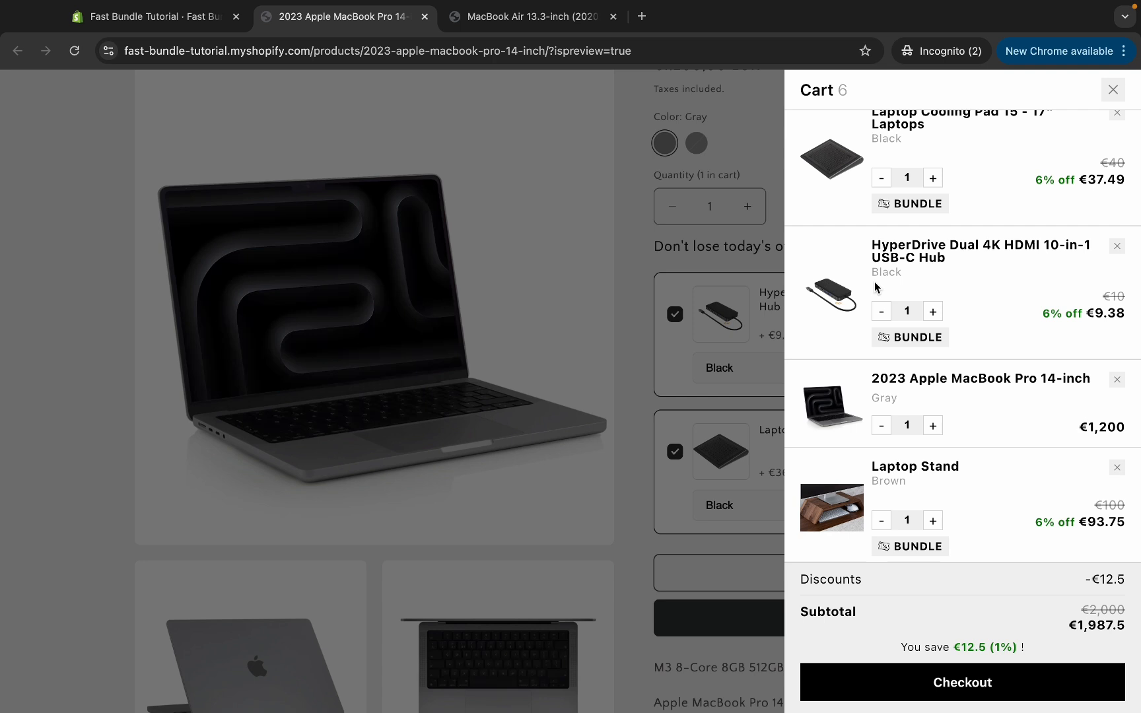
scroll("down", 3)
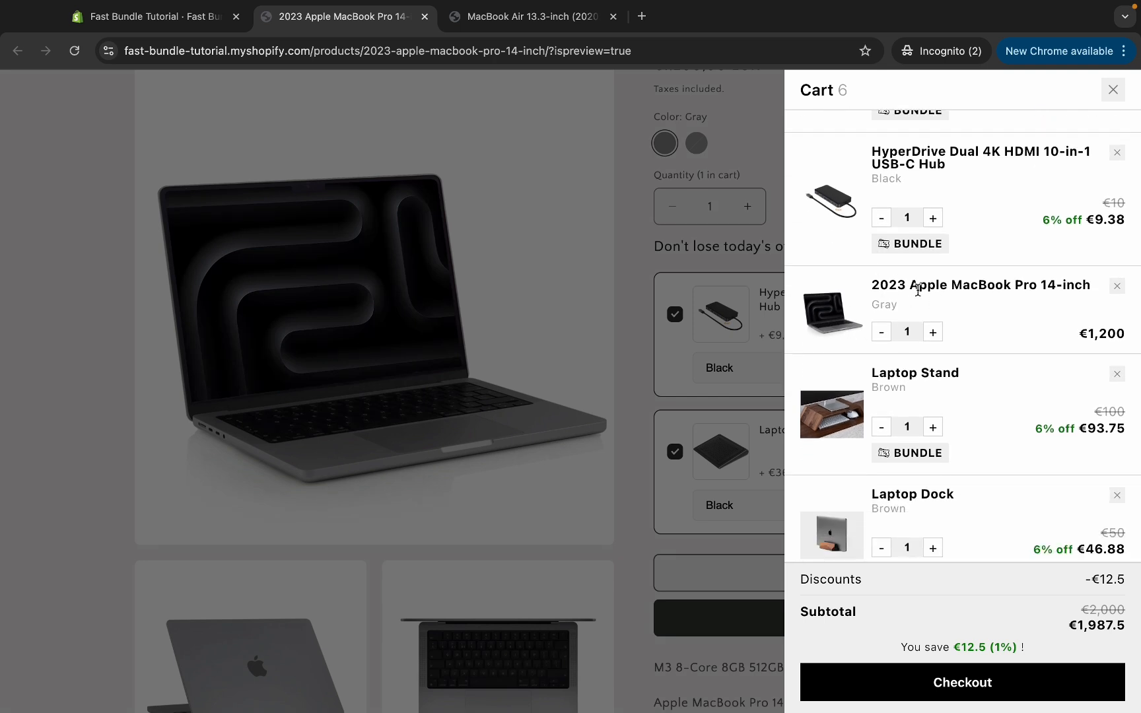
mouse_move(958, 591)
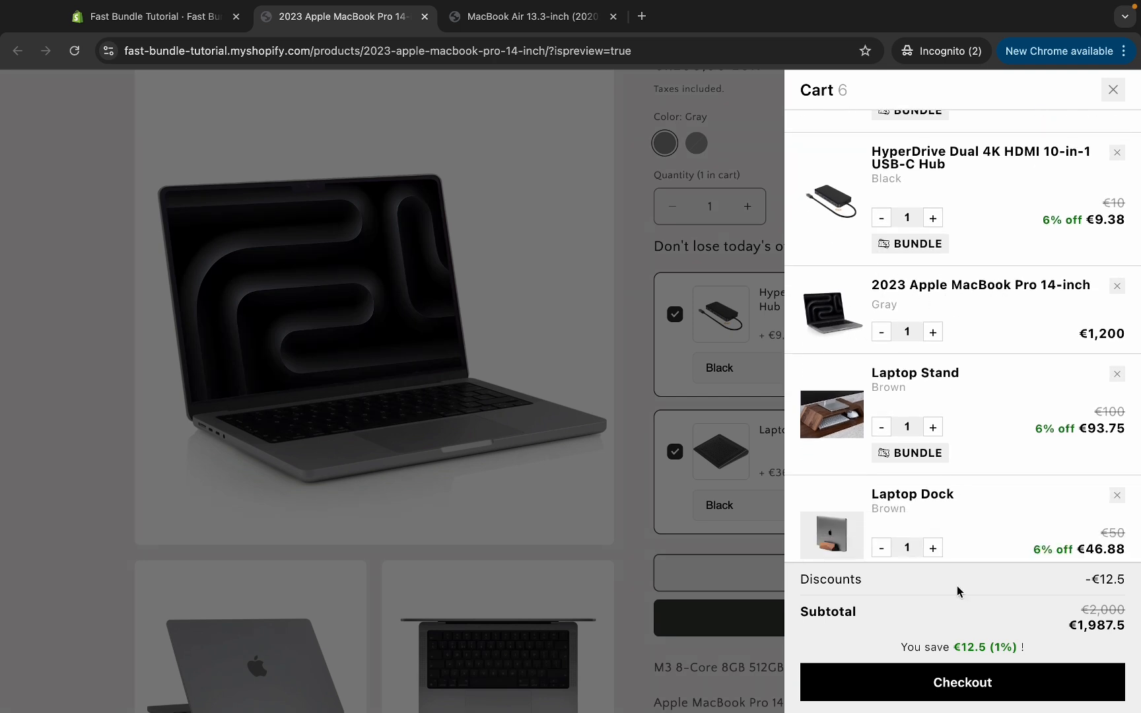
left_click(961, 682)
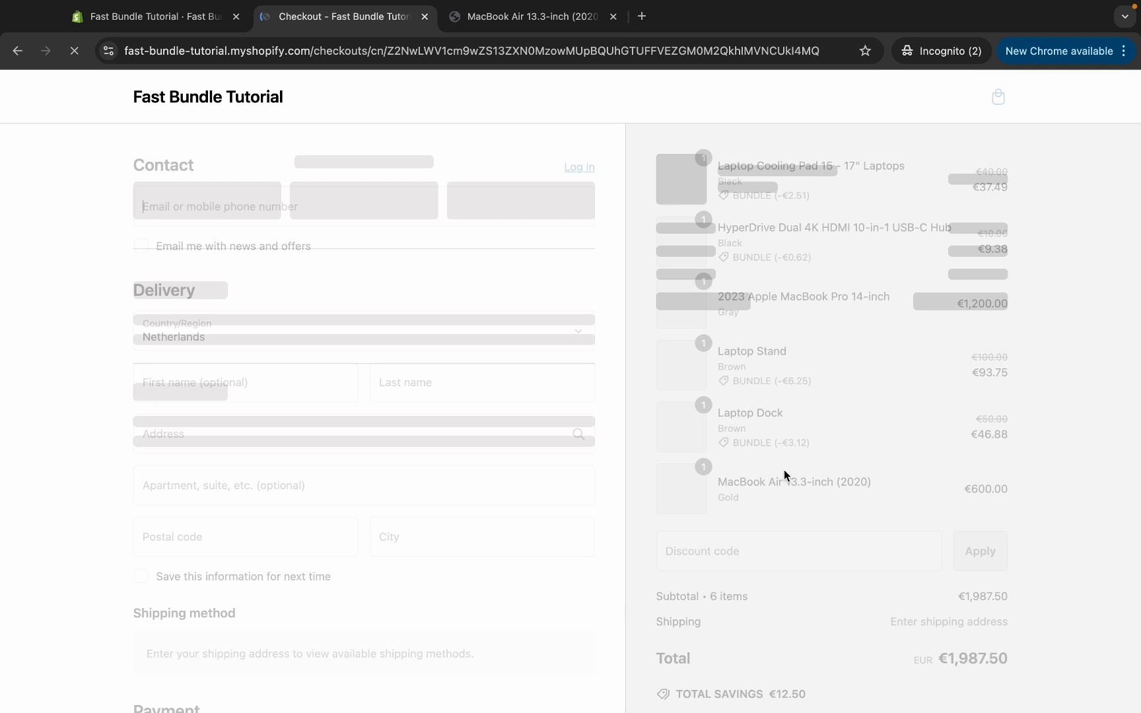